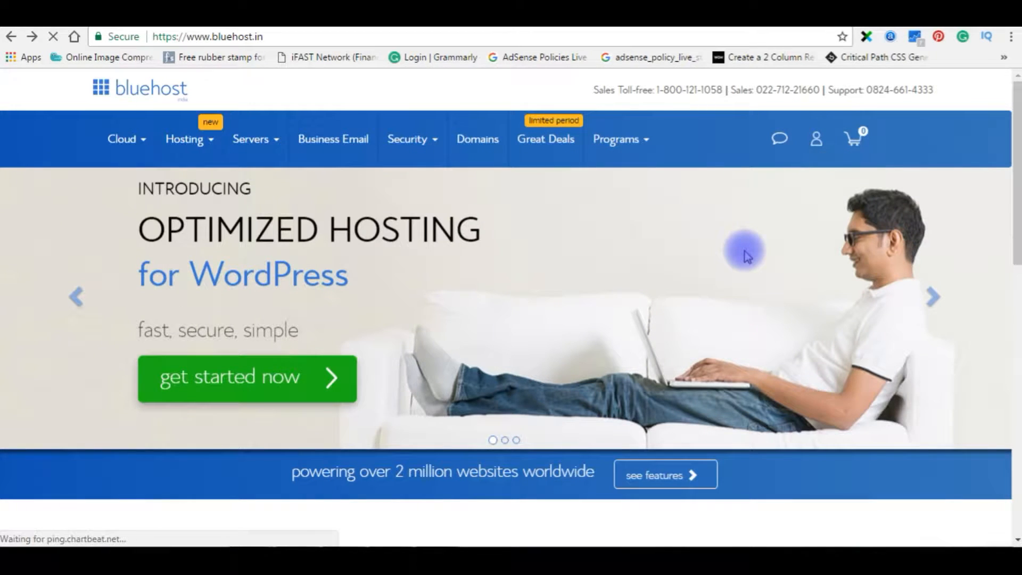
Reach the Bluehost customer login form and focus its Email Address field.
left_click(816, 139)
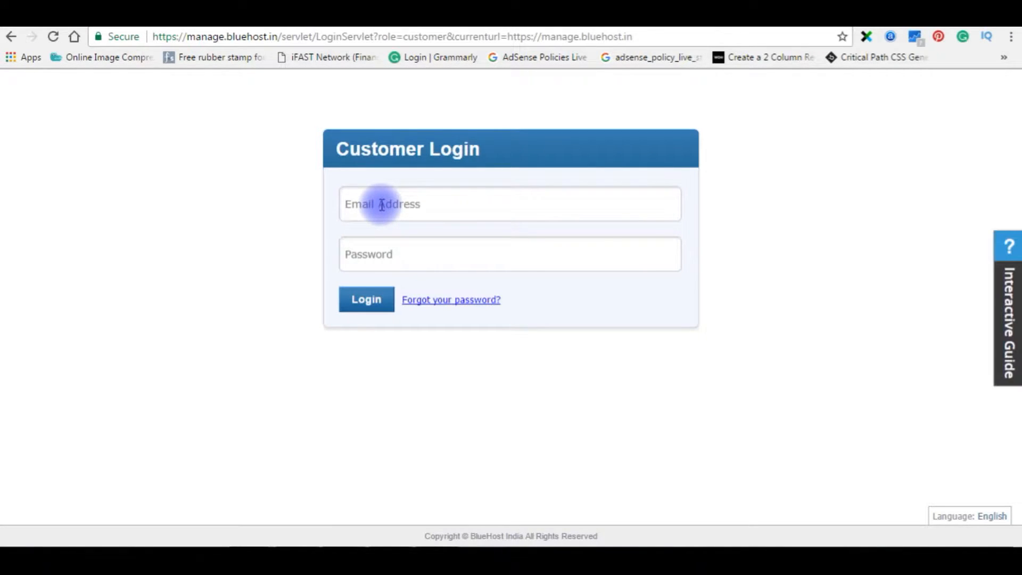
left_click(365, 299)
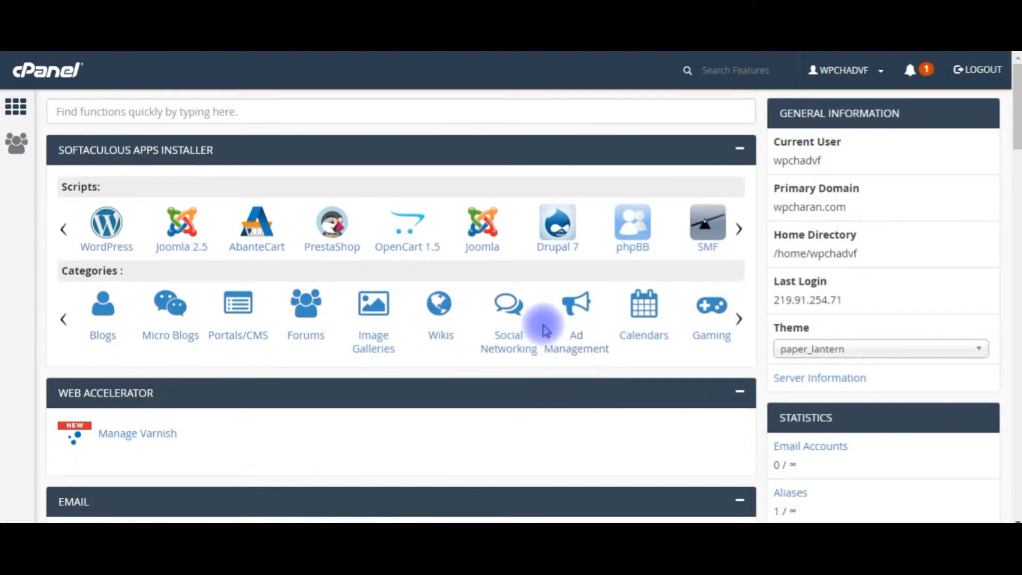
mouse_move(473, 277)
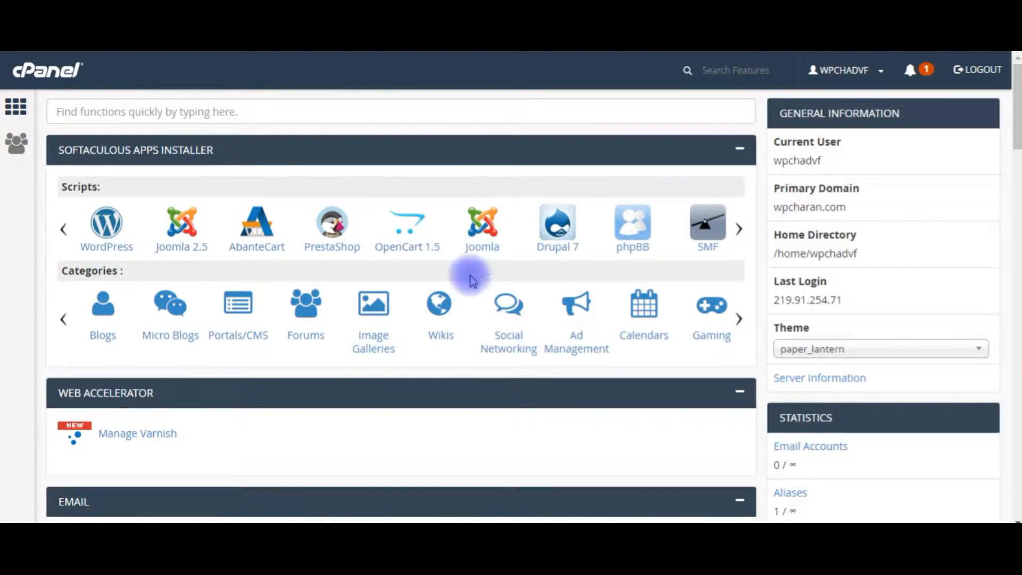
mouse_move(36, 320)
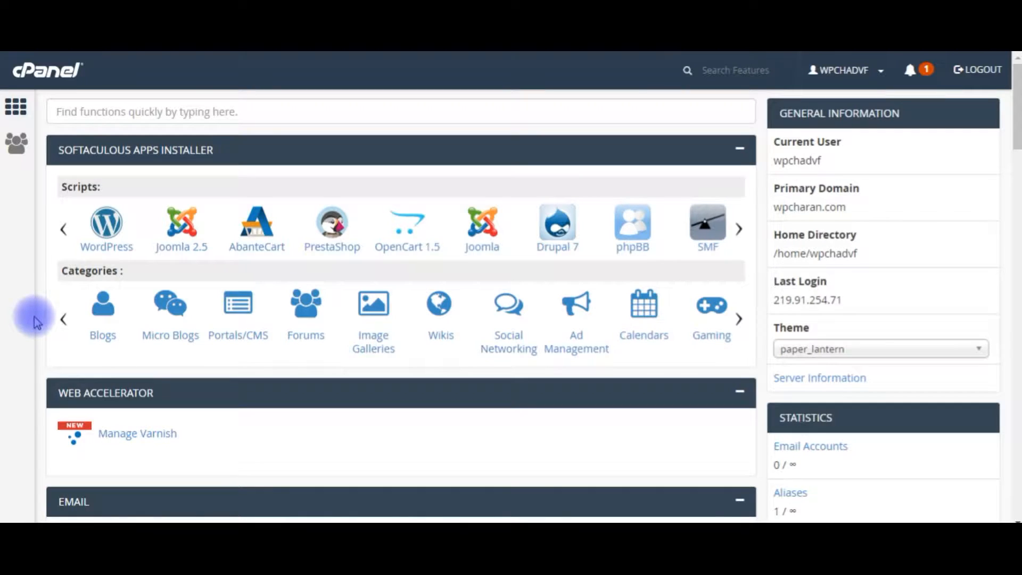
From the cPanel EMAIL section, enter the Email Accounts manager for wpcharan.com.
scroll("down", 3)
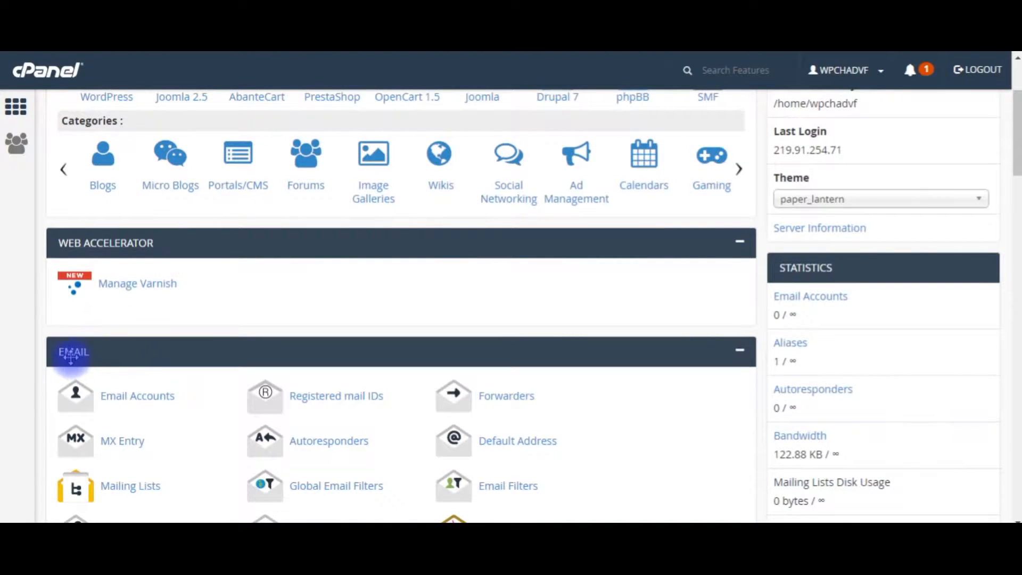
mouse_move(138, 396)
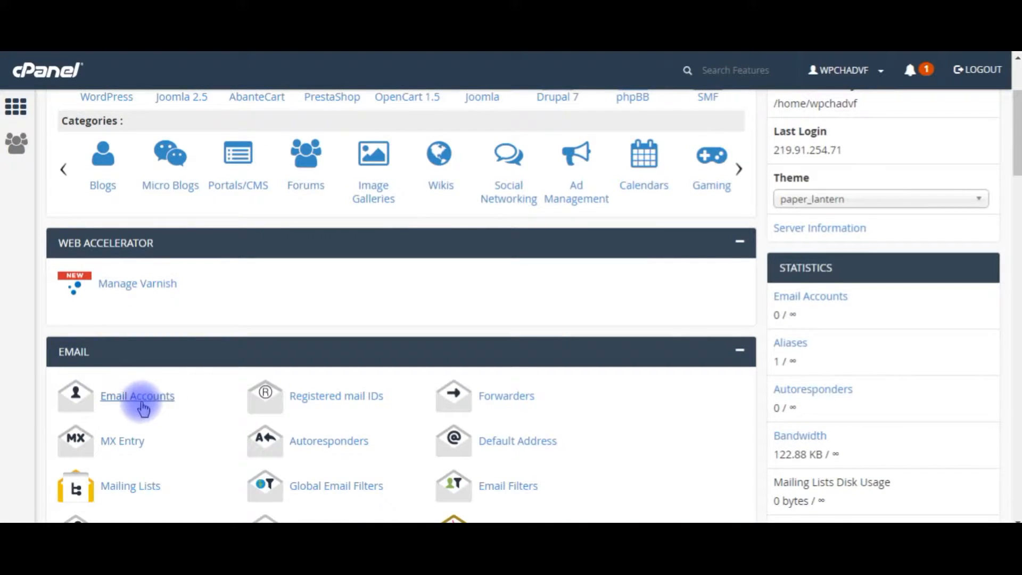
left_click(138, 396)
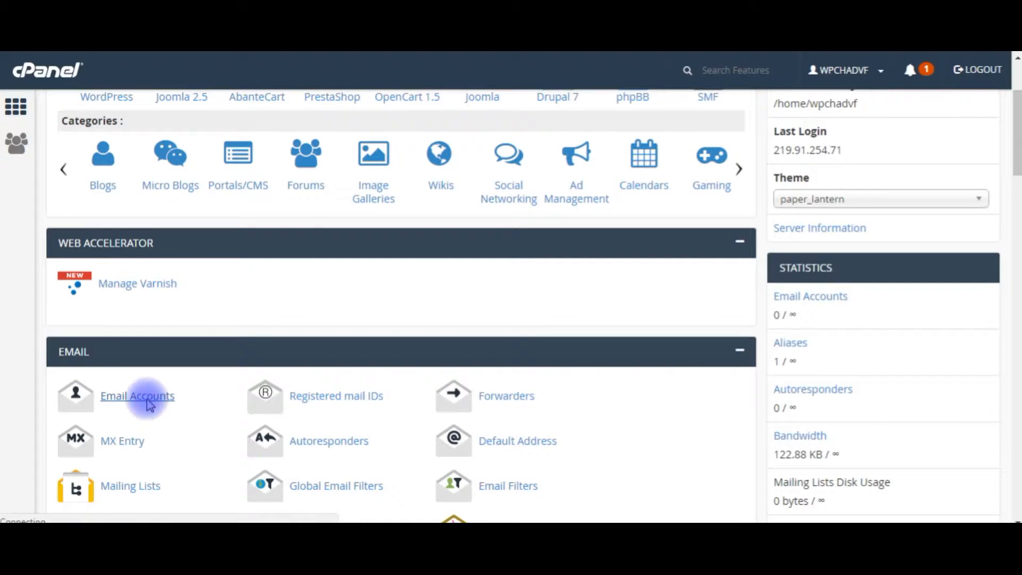
left_click(138, 397)
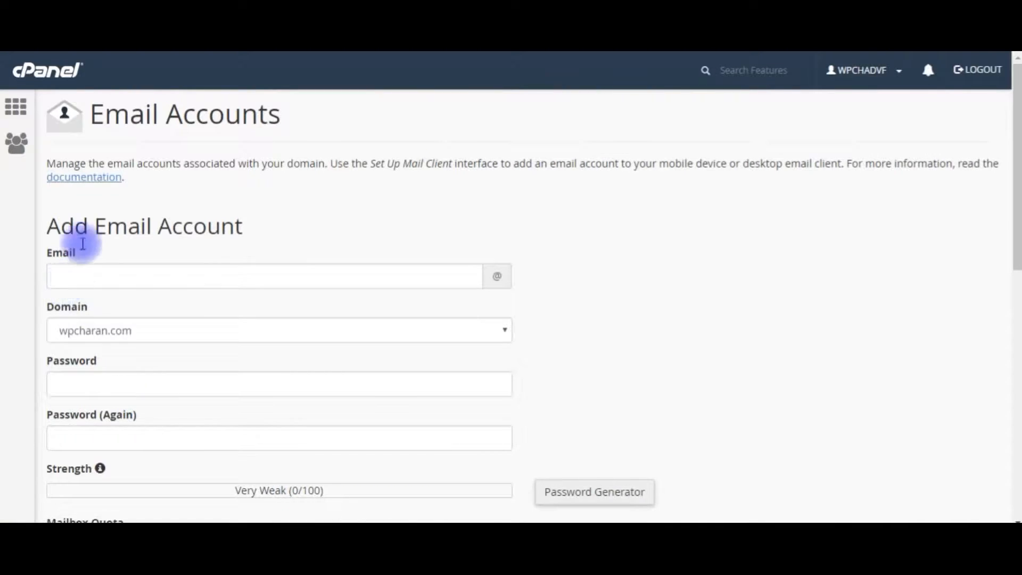
left_click(75, 280)
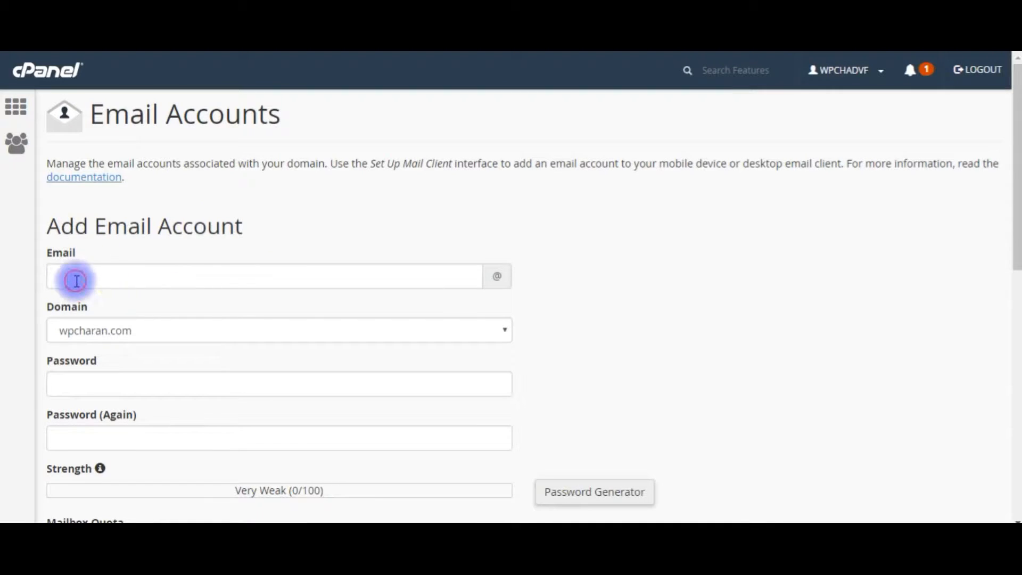
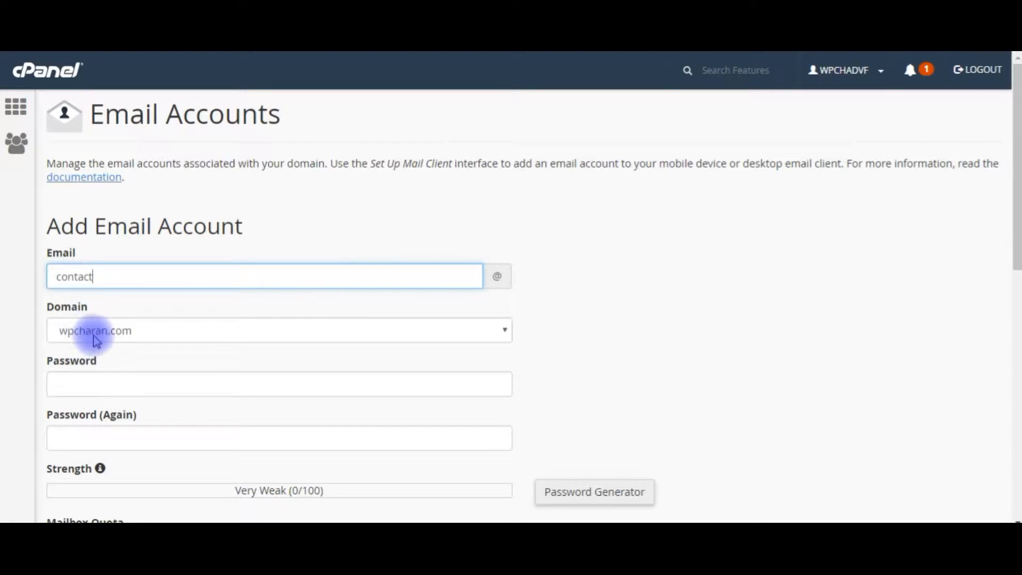
left_click(279, 384)
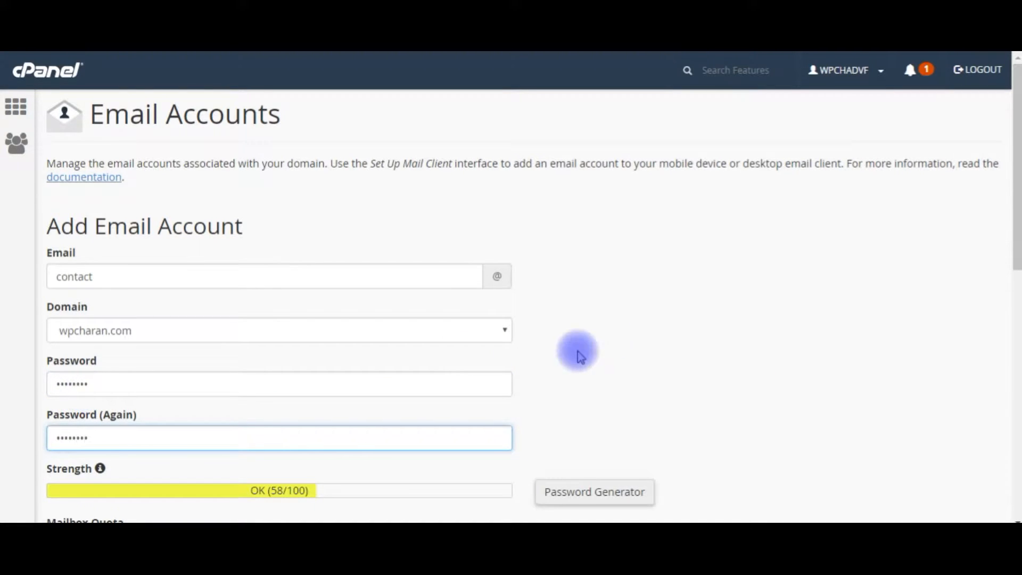
scroll("down", 3)
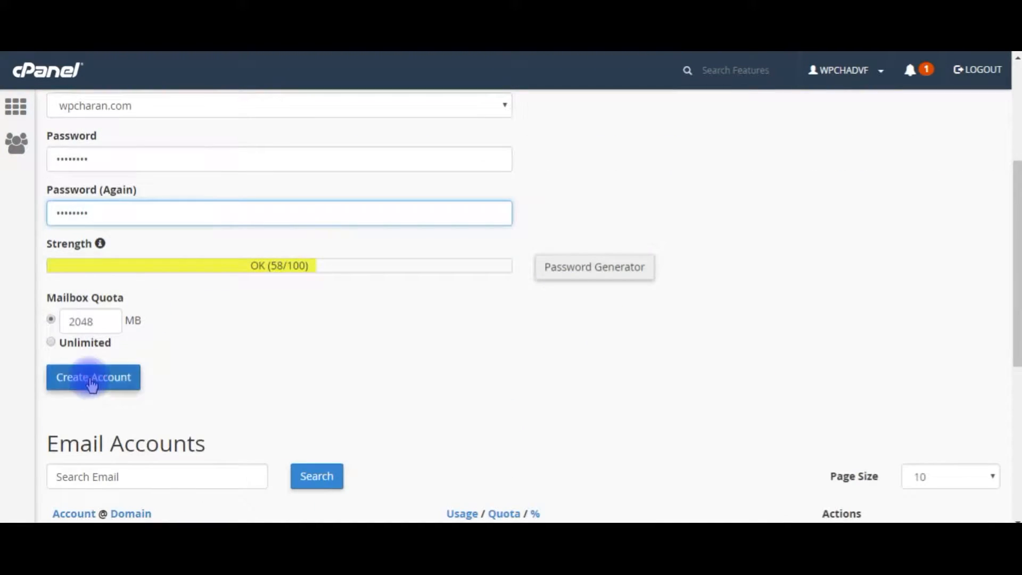
left_click(92, 377)
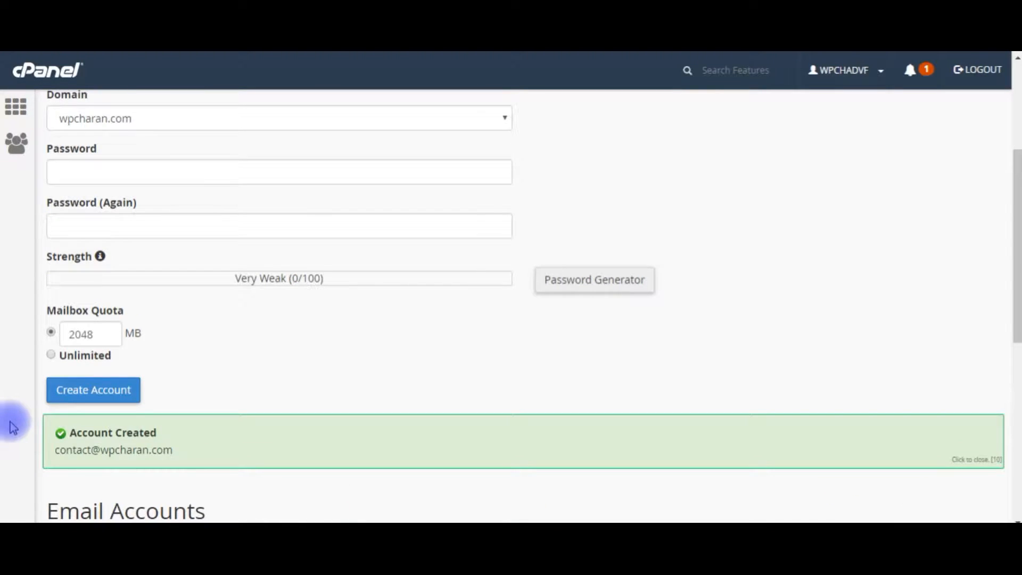
mouse_move(98, 457)
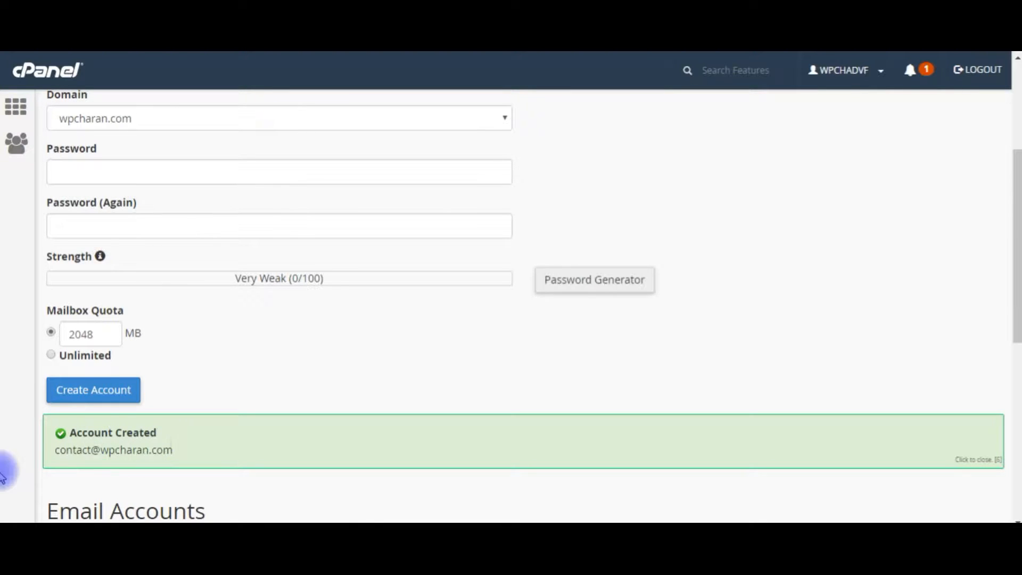
scroll("down", 3)
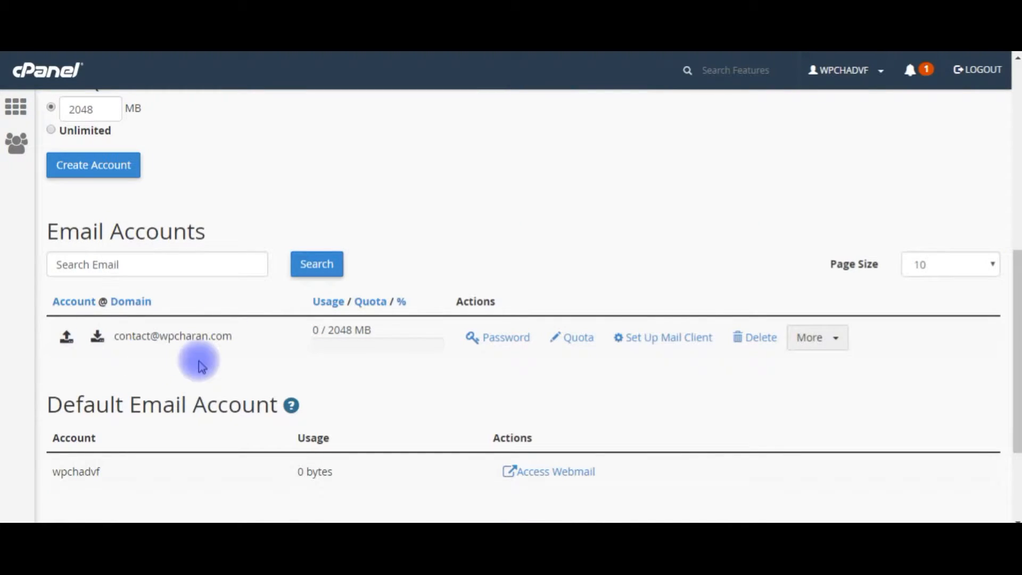
left_click(817, 338)
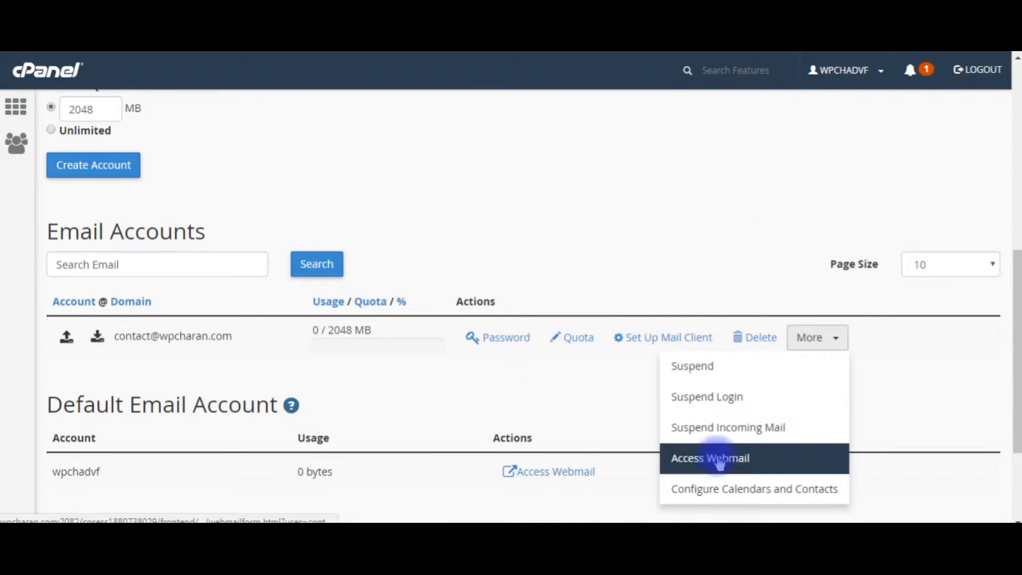
left_click(709, 458)
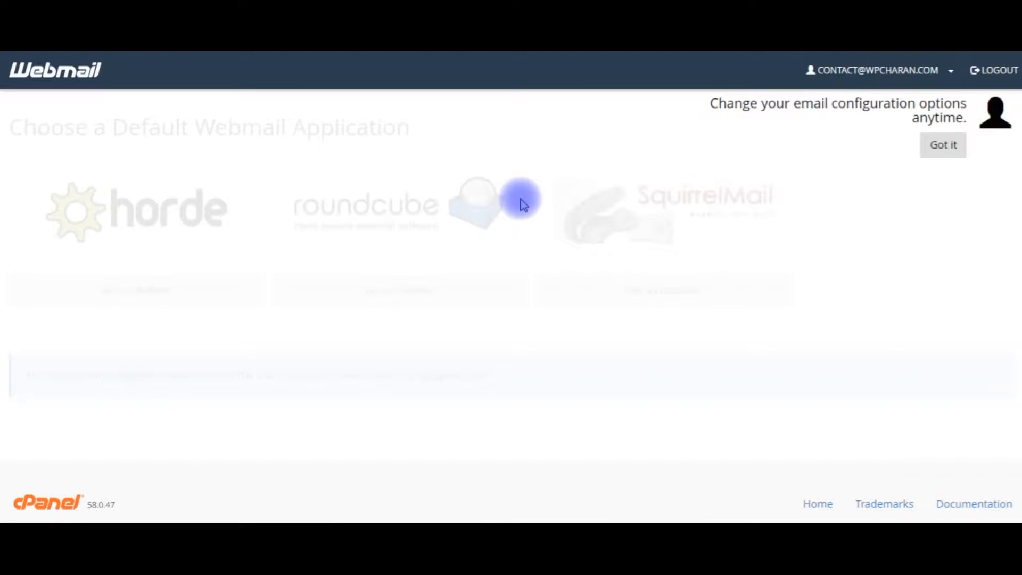
mouse_move(944, 130)
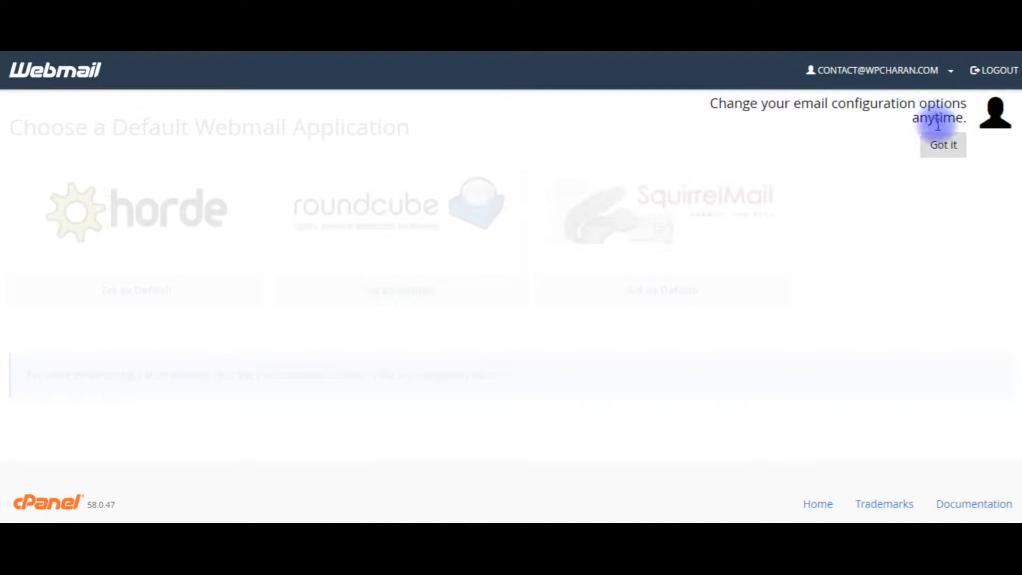
mouse_move(318, 455)
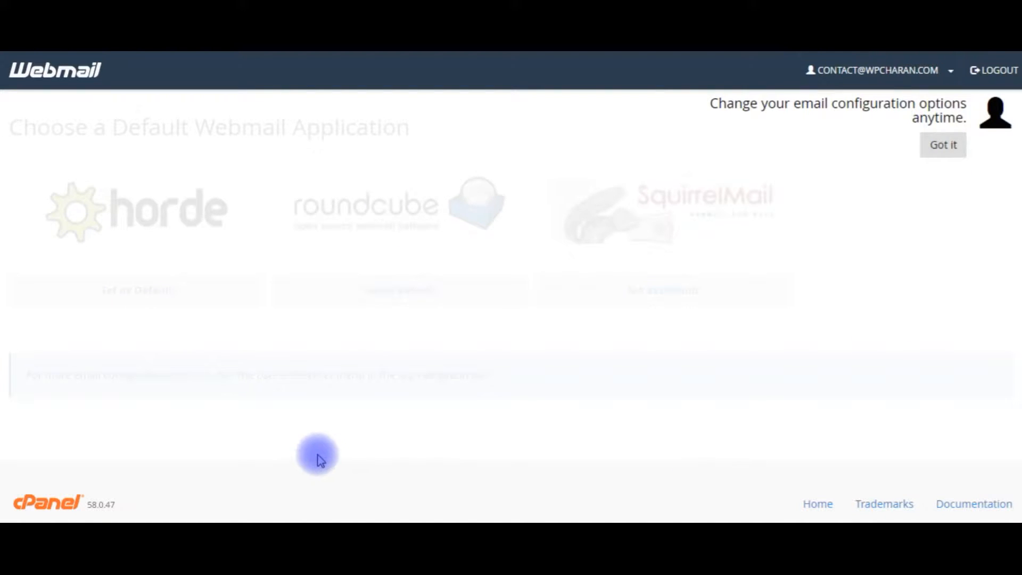
mouse_move(322, 449)
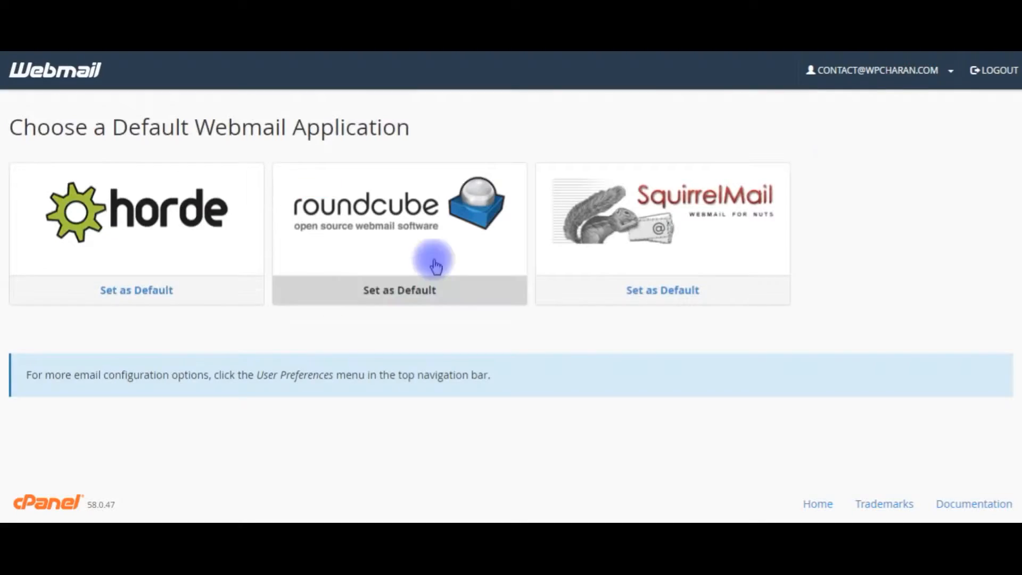
mouse_move(275, 130)
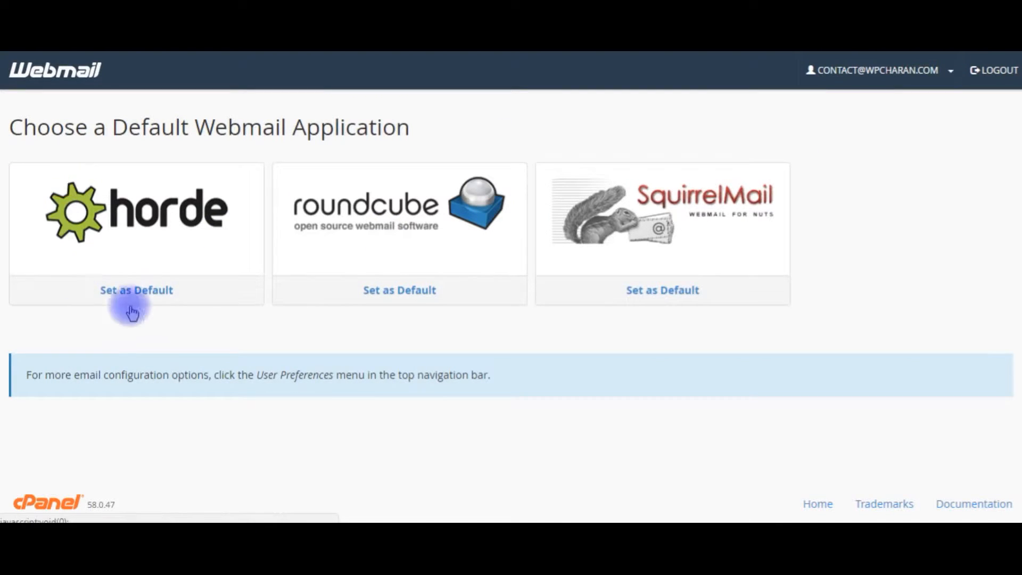
mouse_move(594, 215)
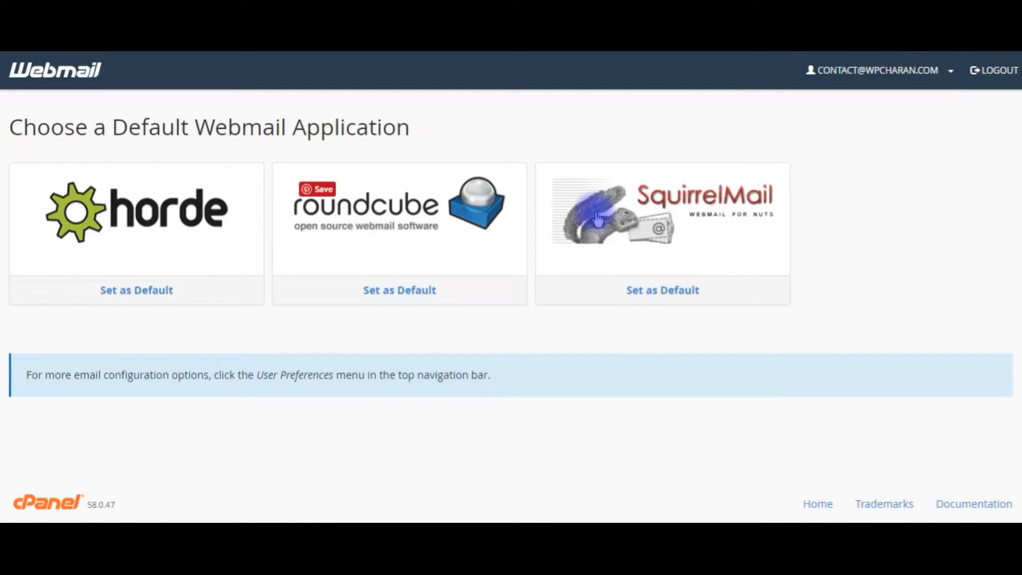
mouse_move(365, 209)
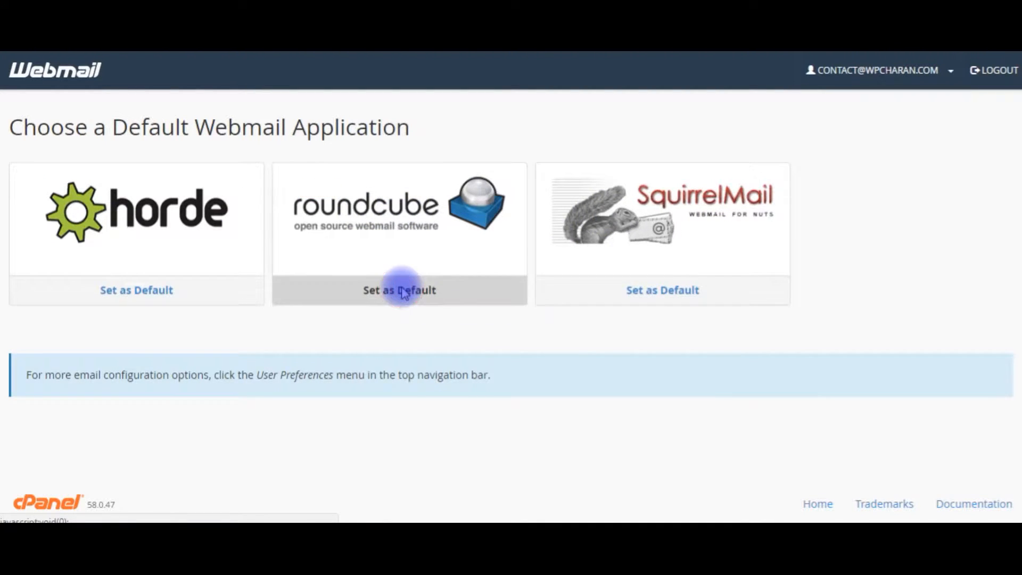
left_click(400, 290)
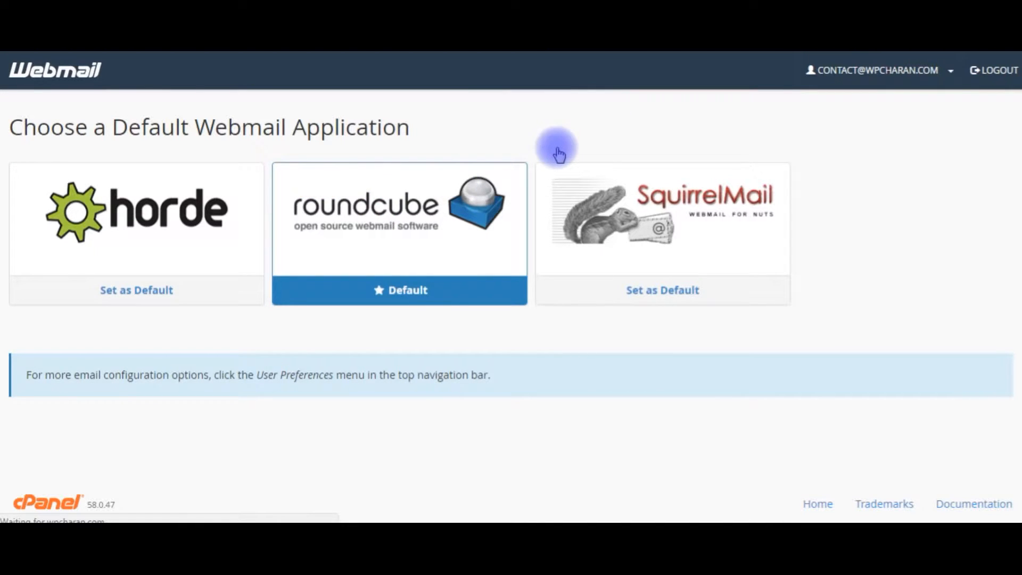
mouse_move(561, 150)
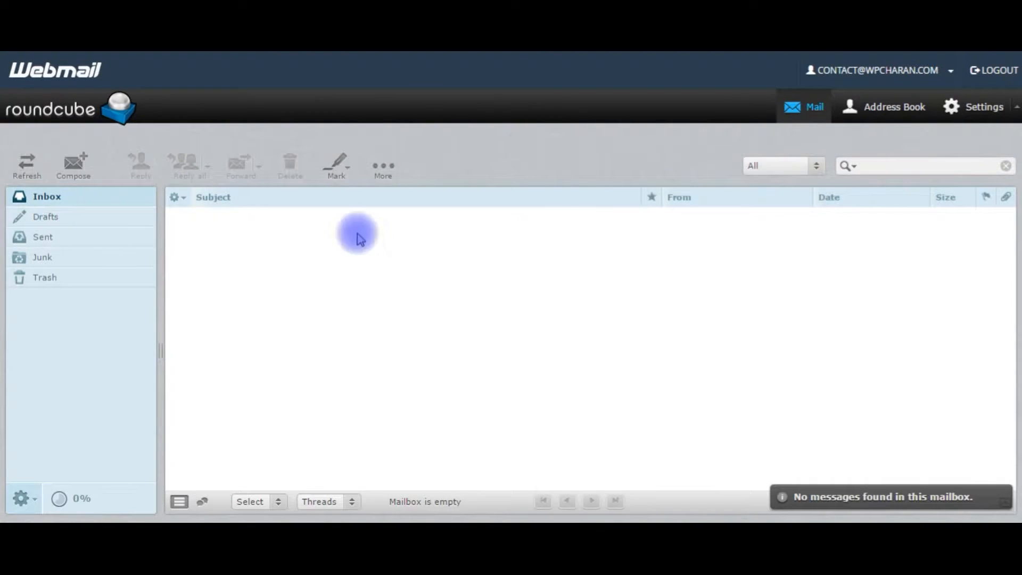
mouse_move(55, 116)
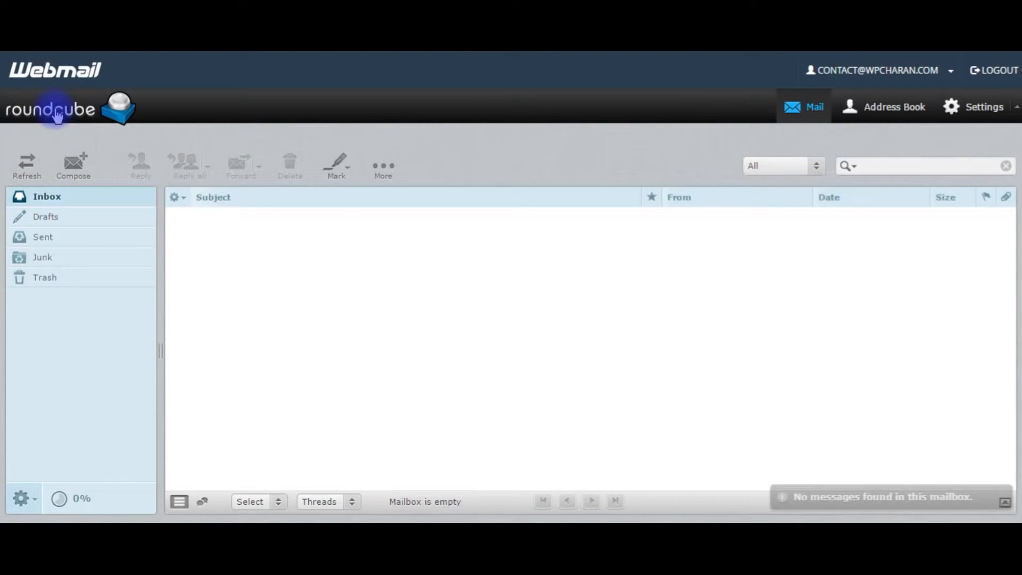
mouse_move(169, 424)
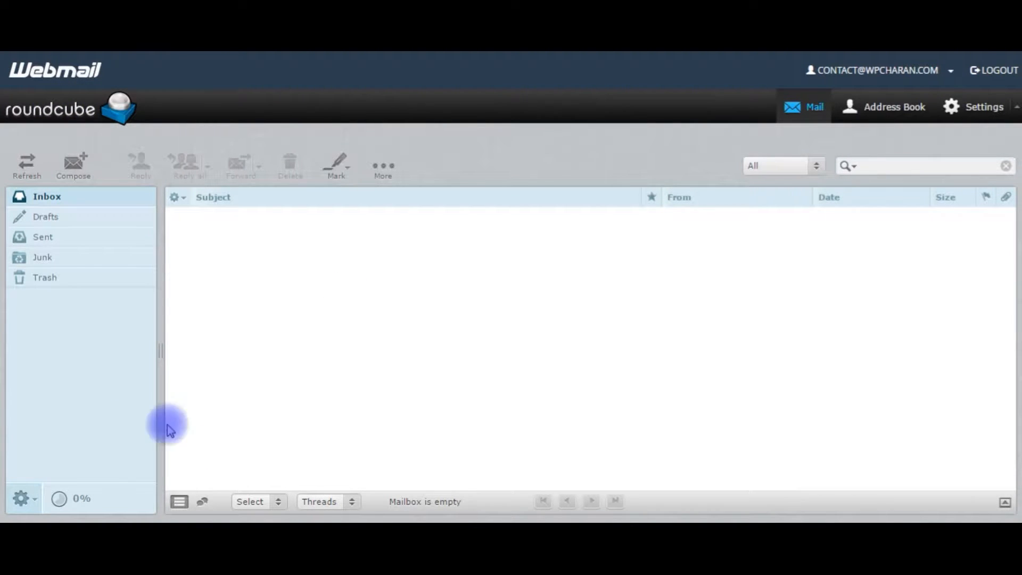
mouse_move(73, 190)
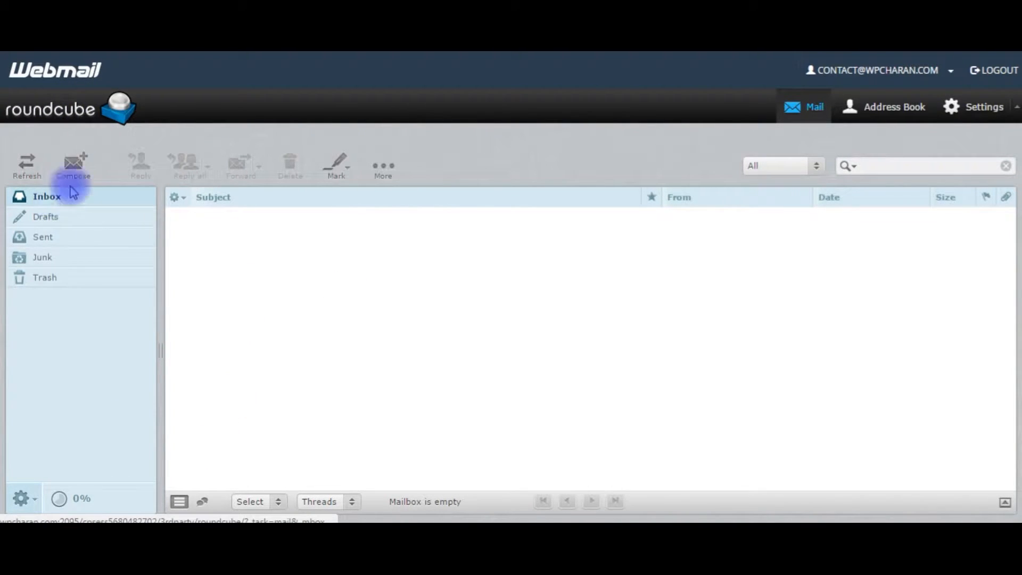
left_click(74, 166)
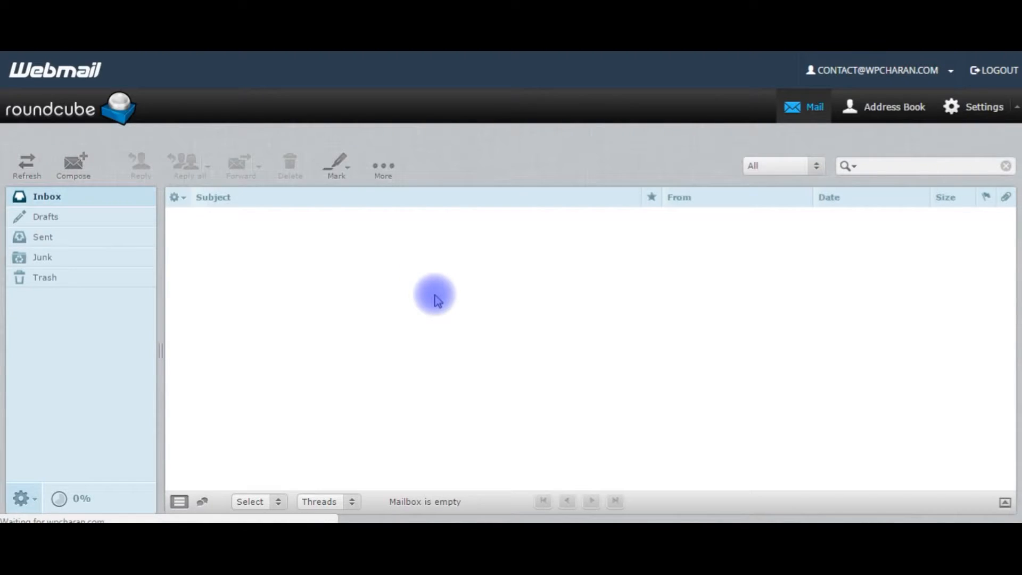
left_click(72, 165)
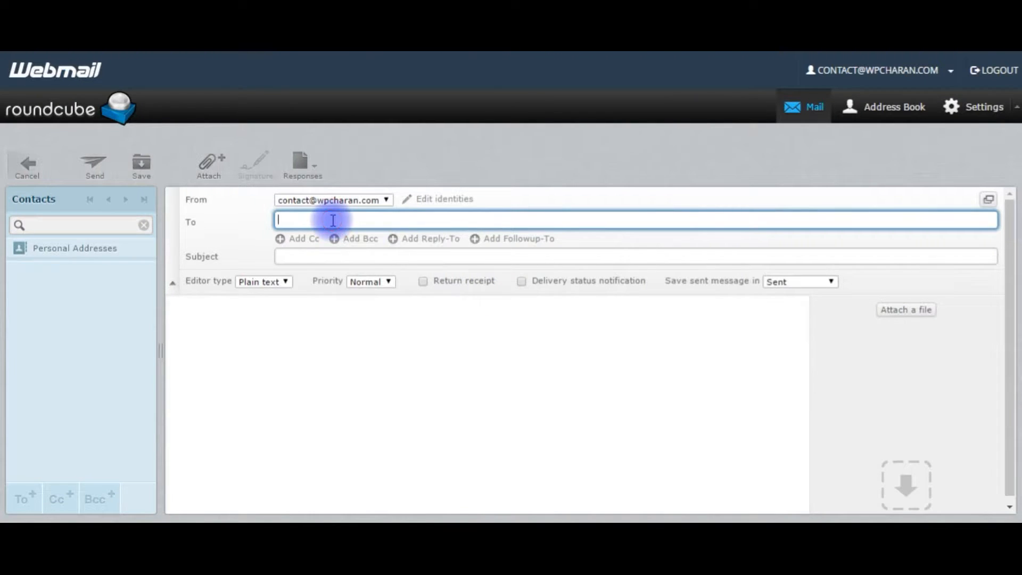
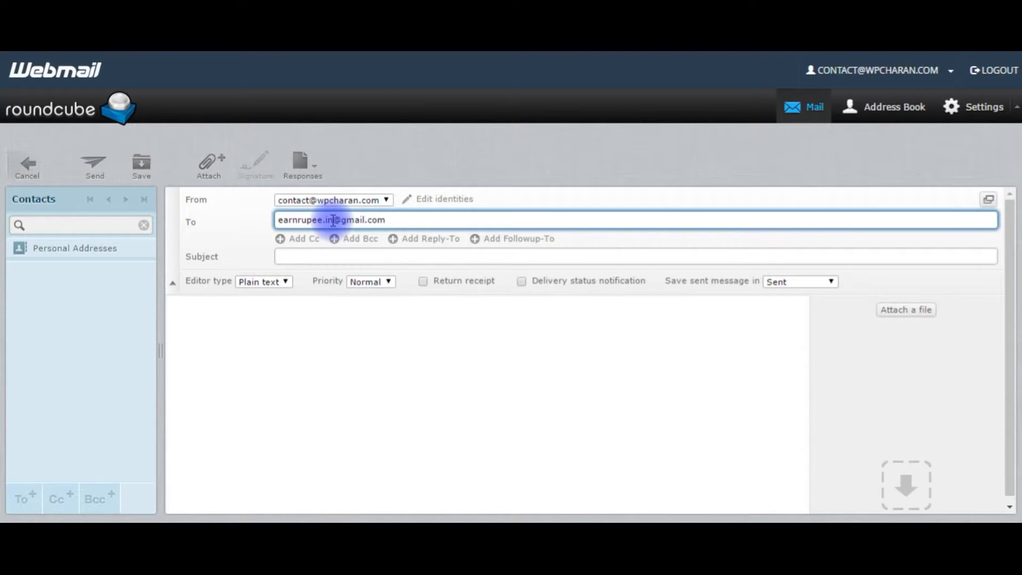
Send 'this is a test mail !' with subject 'hello' to the Gmail address.
type("this")
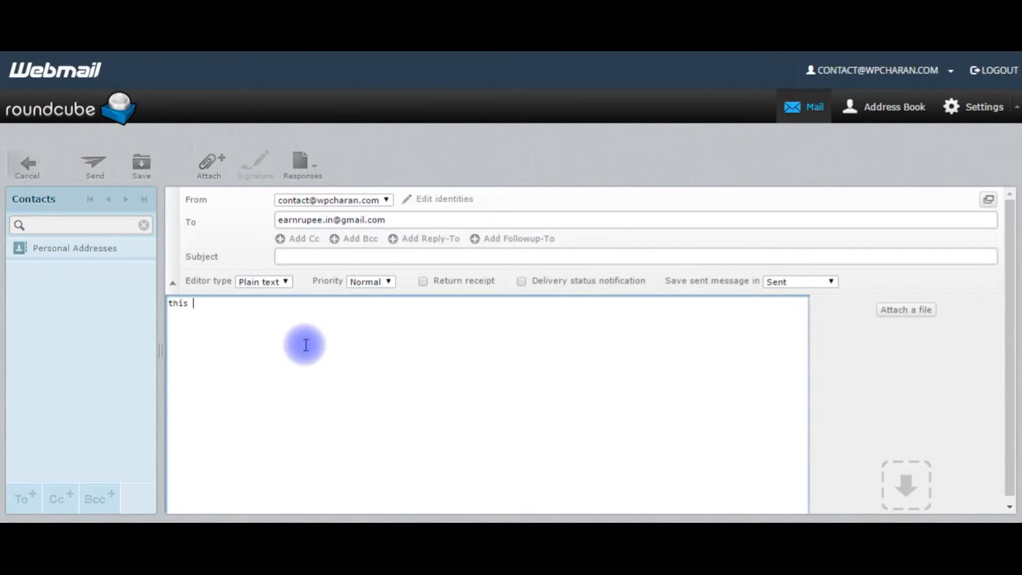
type("is a test mail !")
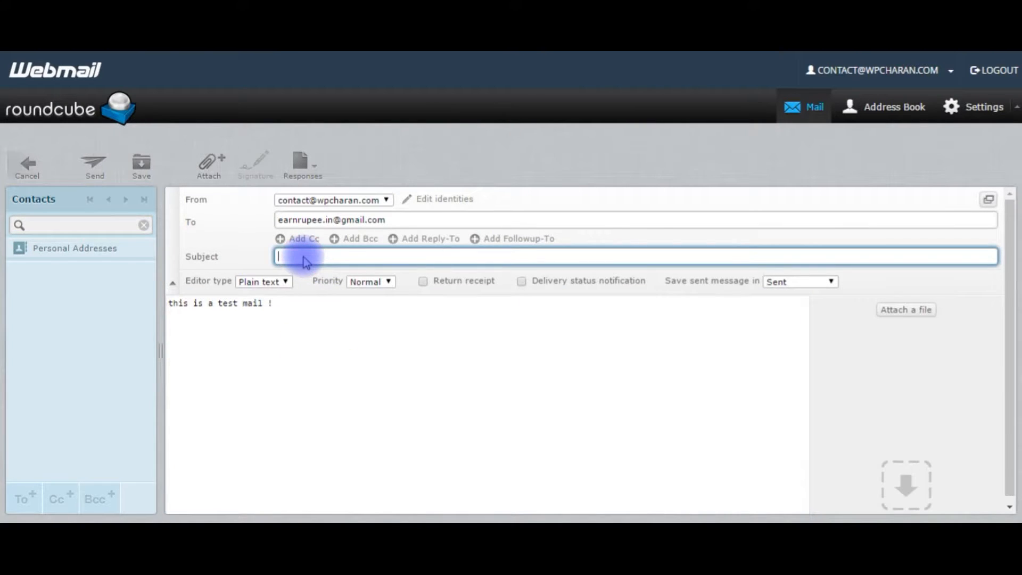
type("hello")
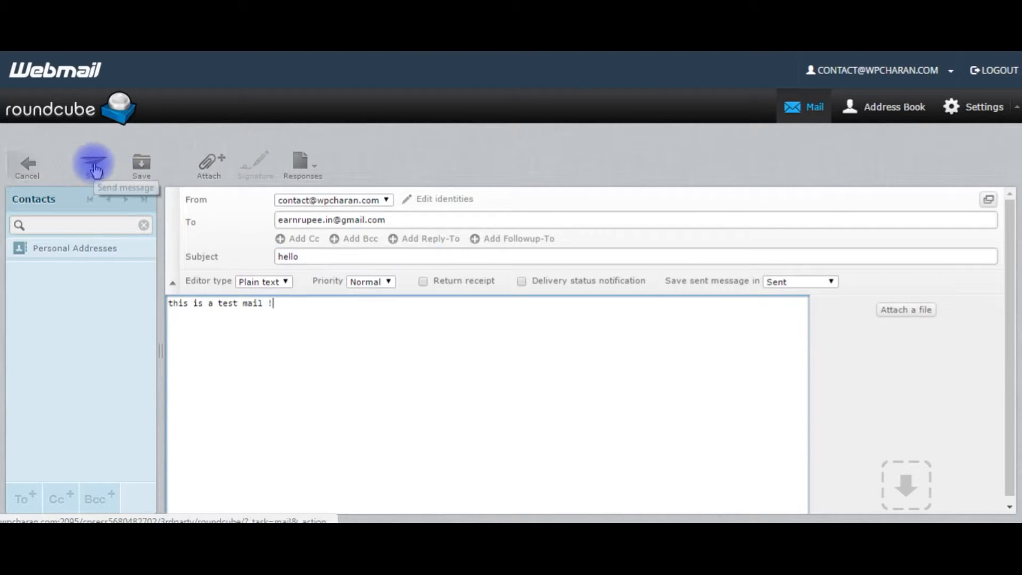
left_click(94, 163)
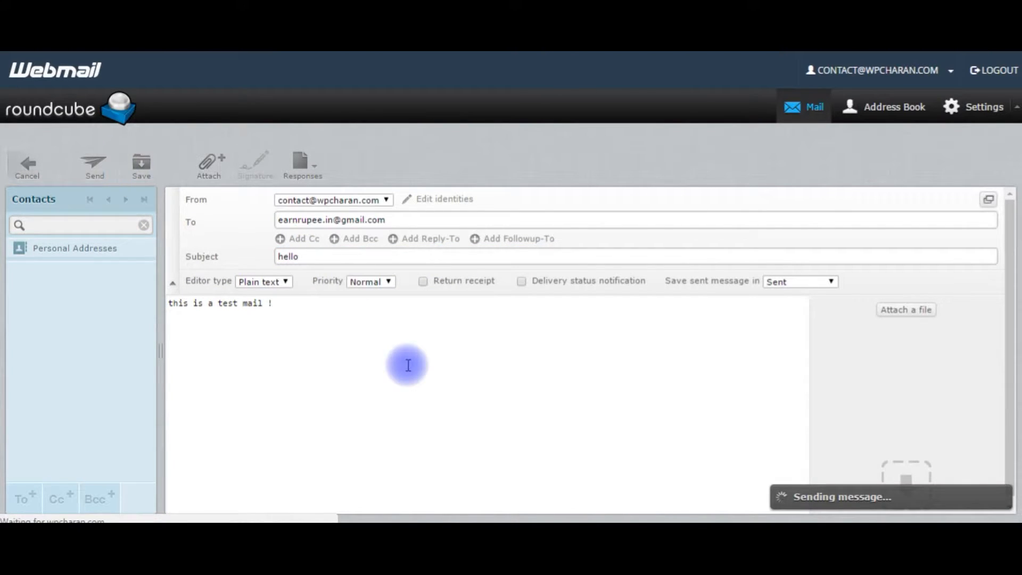
left_click(94, 166)
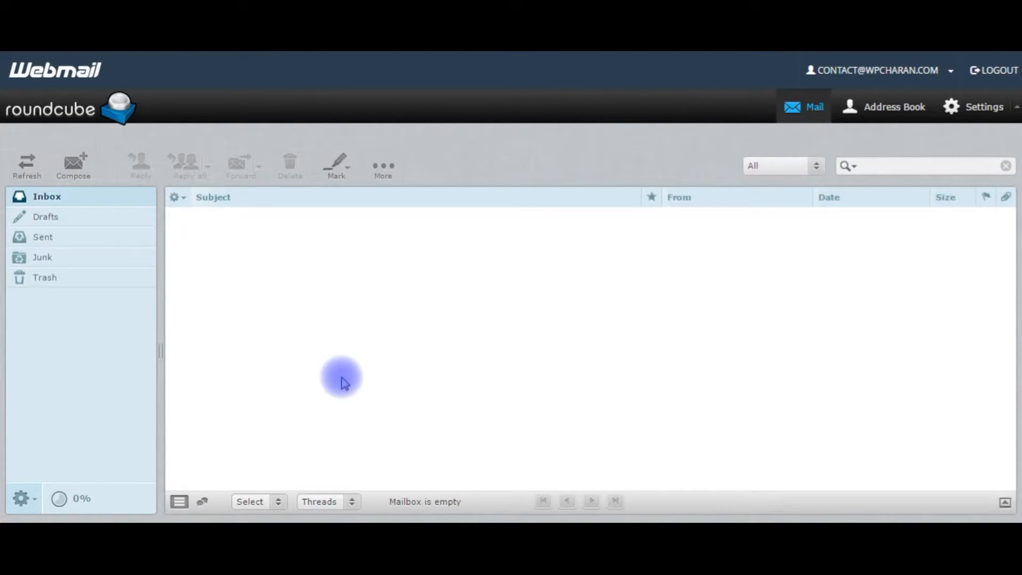
mouse_move(344, 382)
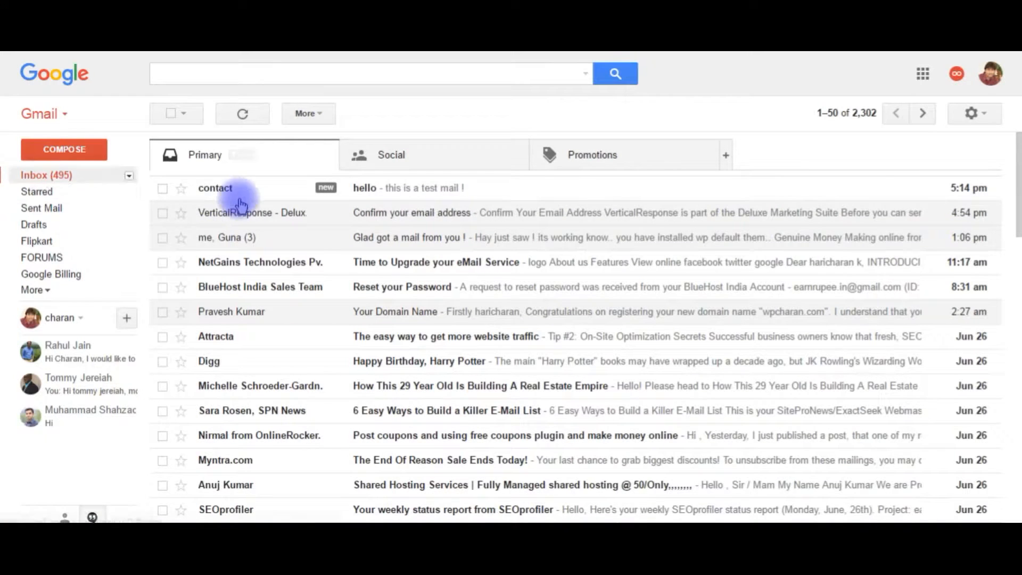
mouse_move(404, 196)
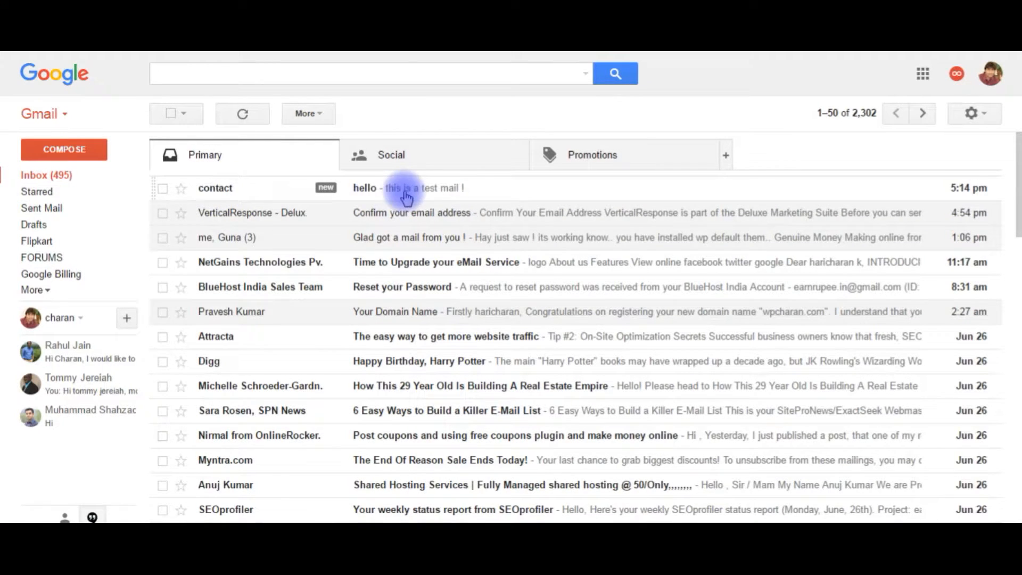
left_click(408, 187)
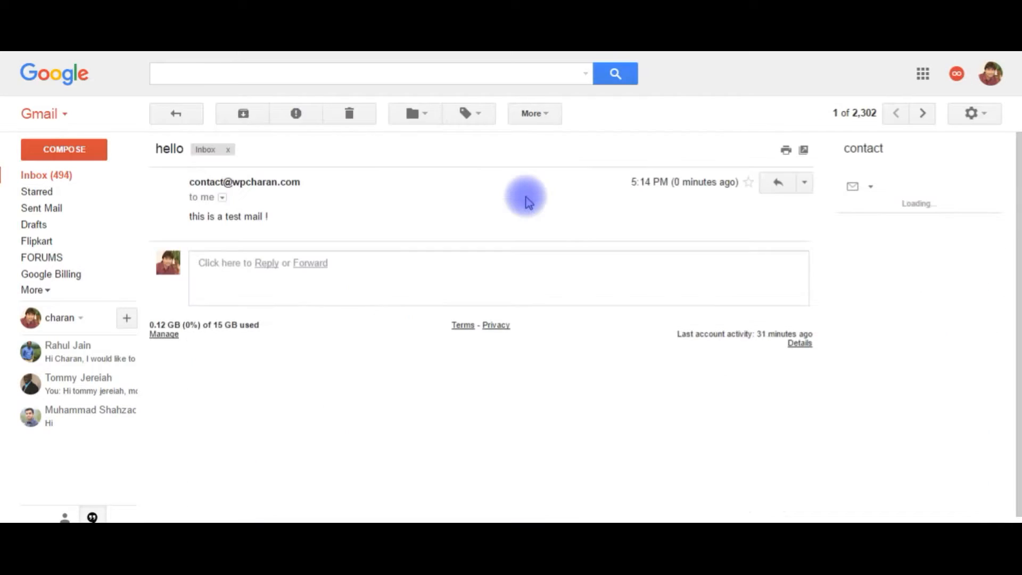
left_click(245, 182)
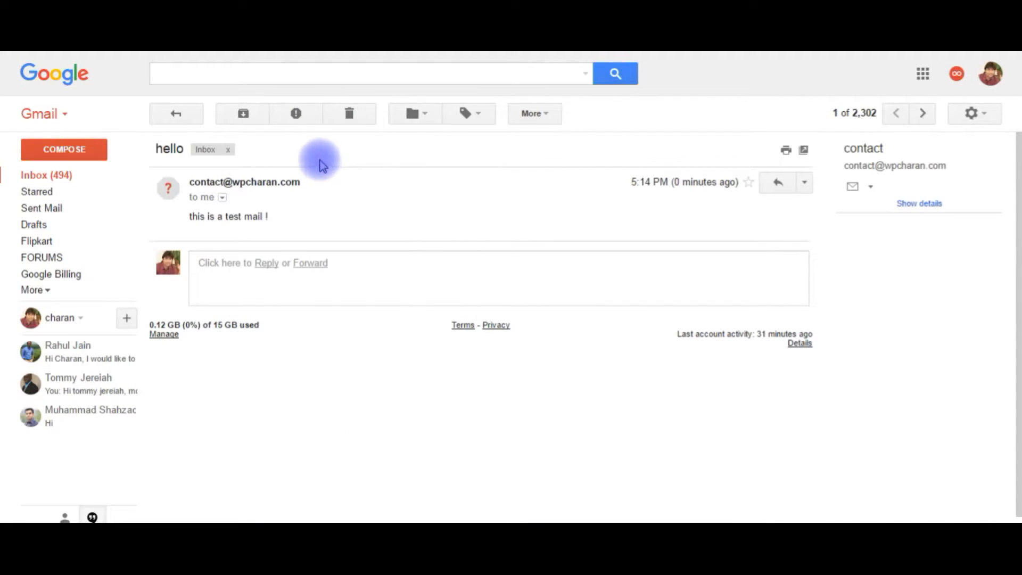
mouse_move(301, 318)
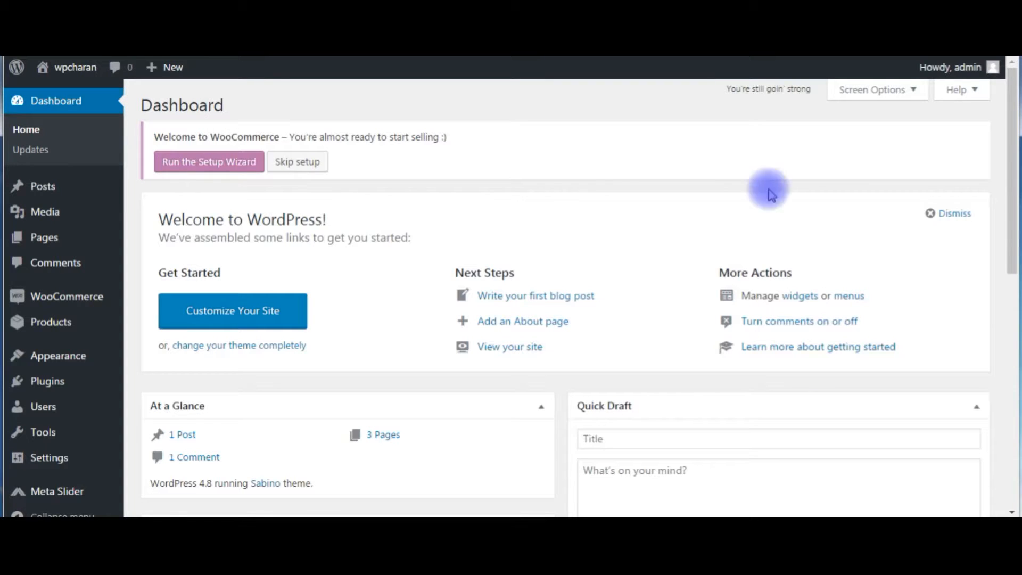
mouse_move(89, 384)
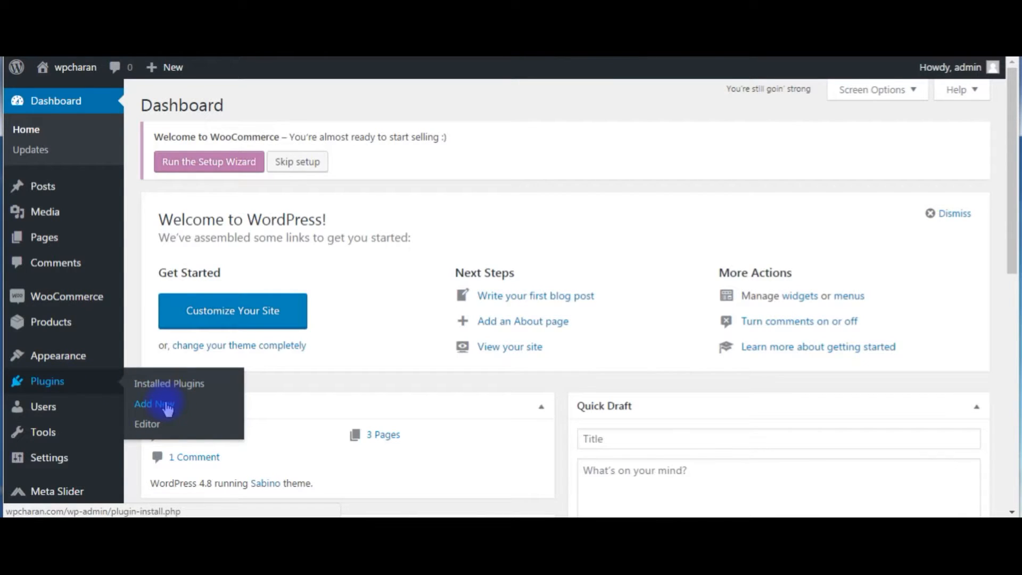
Search Plugins > Add New for 'contact form'.
left_click(154, 403)
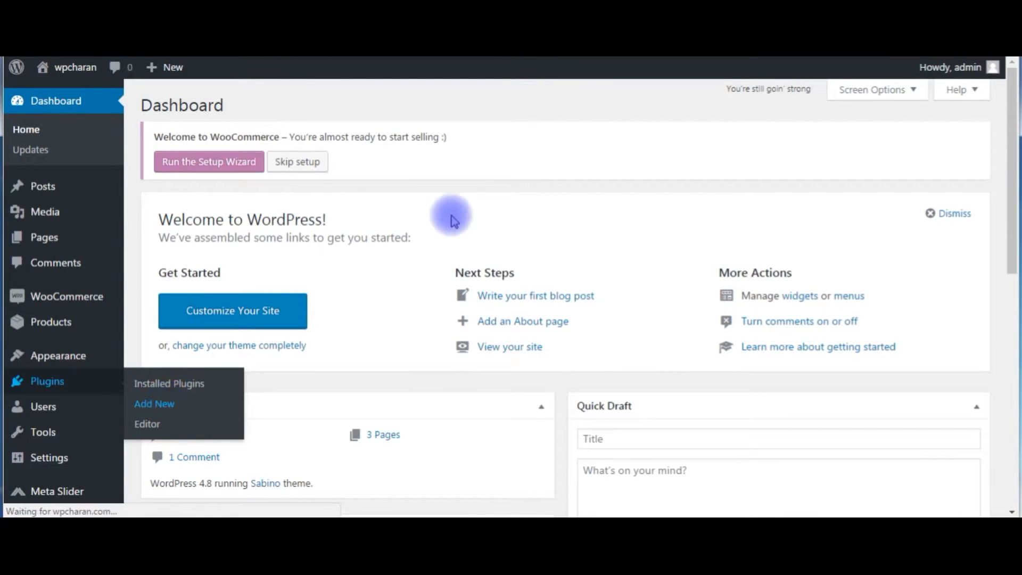
left_click(155, 404)
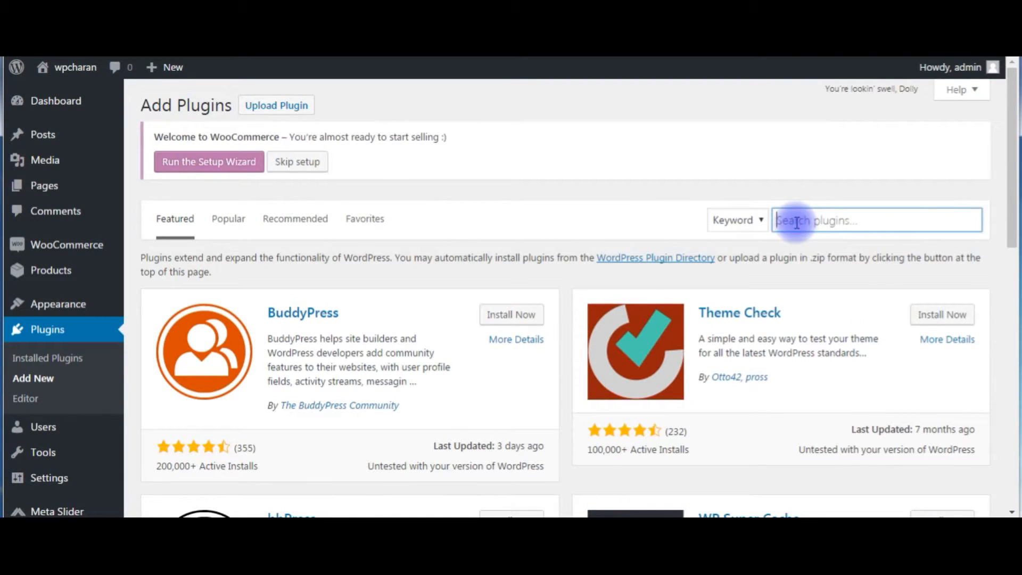
type("contact")
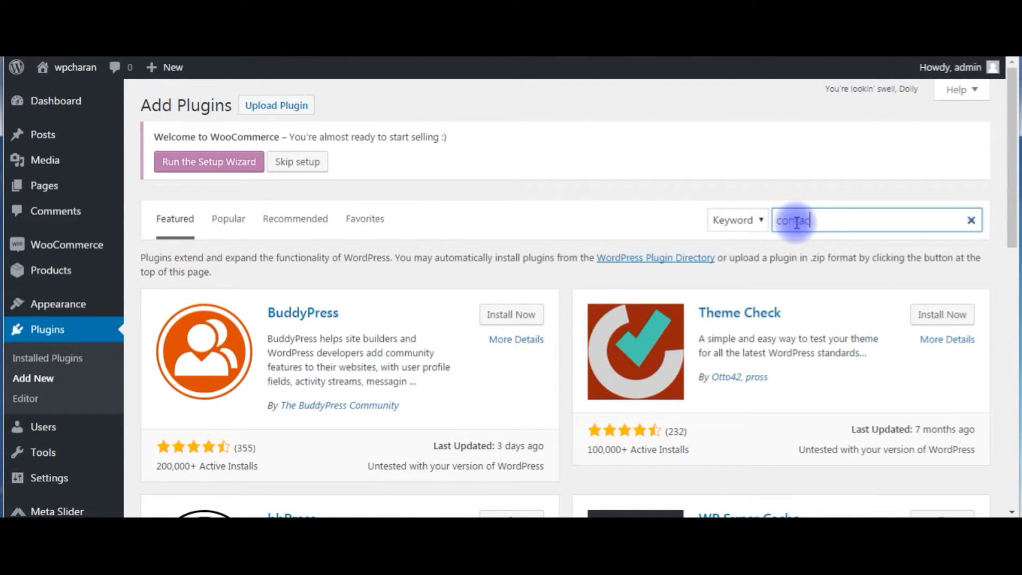
type("form 7")
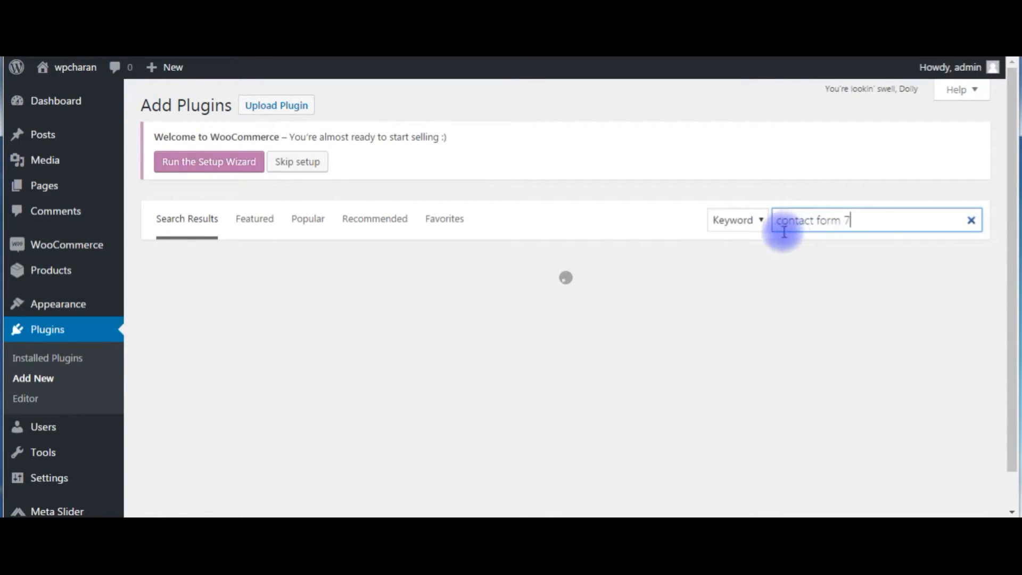
mouse_move(747, 259)
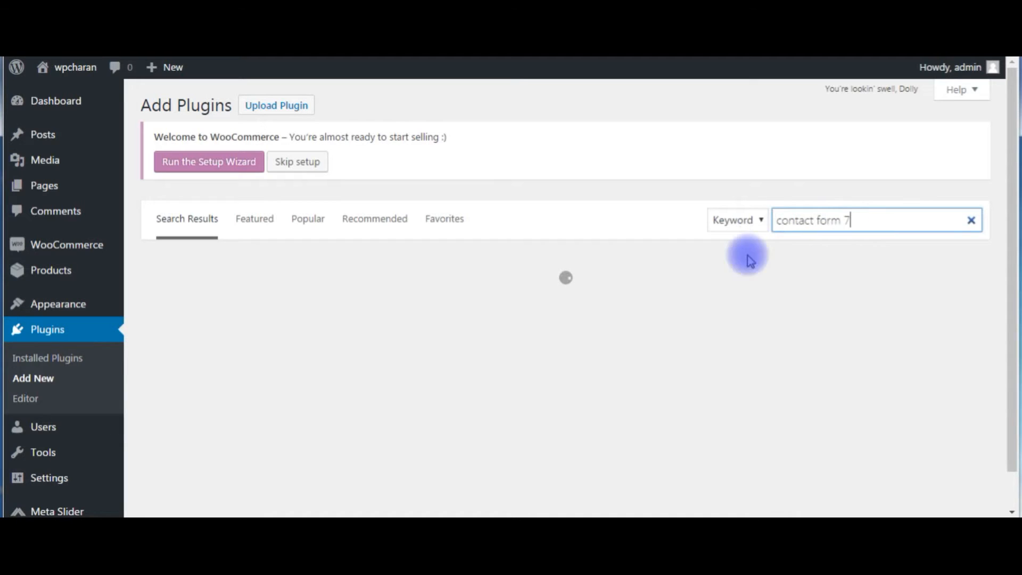
key("Return")
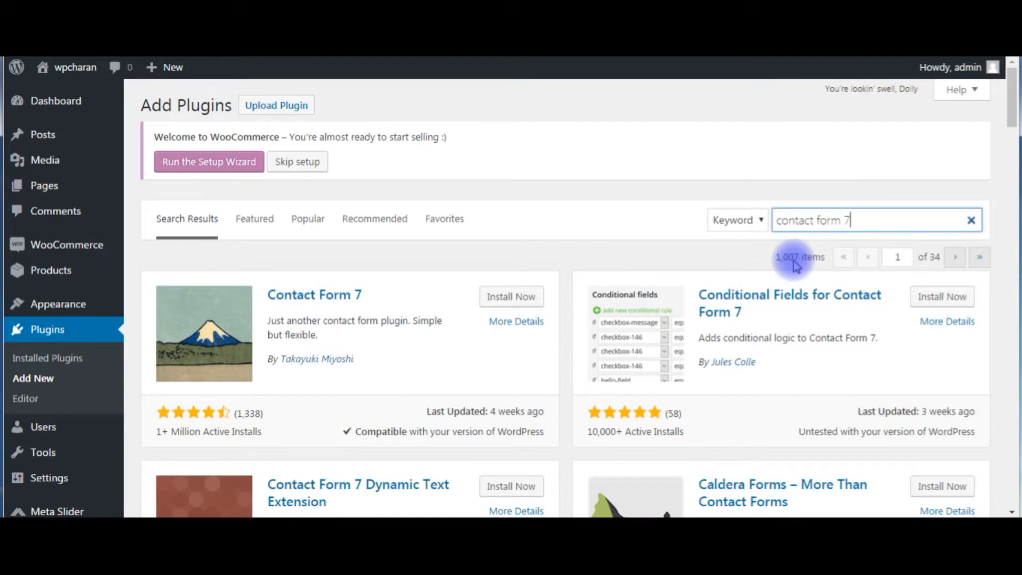
mouse_move(166, 436)
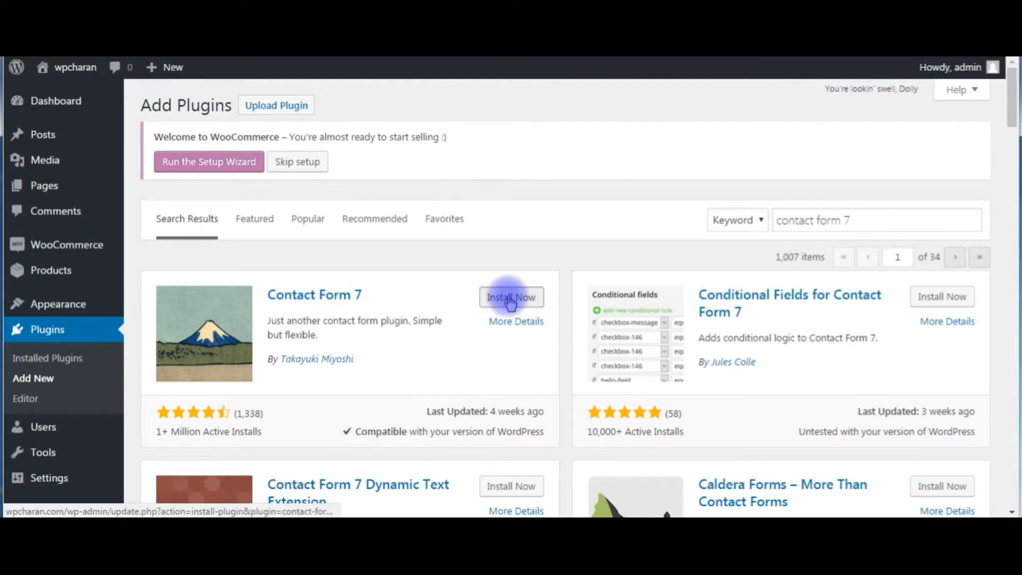
Install and activate Contact Form 7 from the search results.
left_click(511, 297)
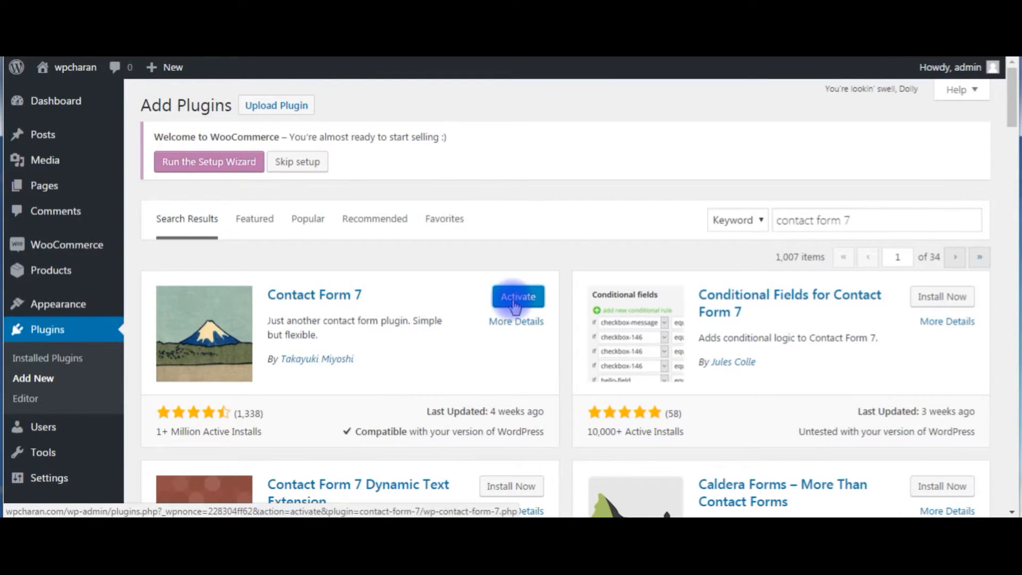
left_click(519, 298)
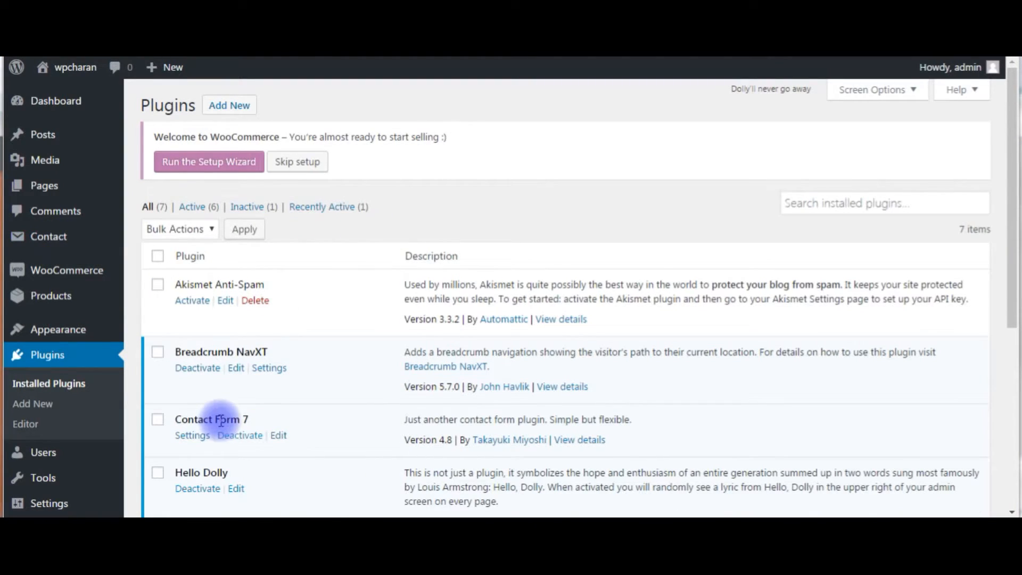
mouse_move(294, 423)
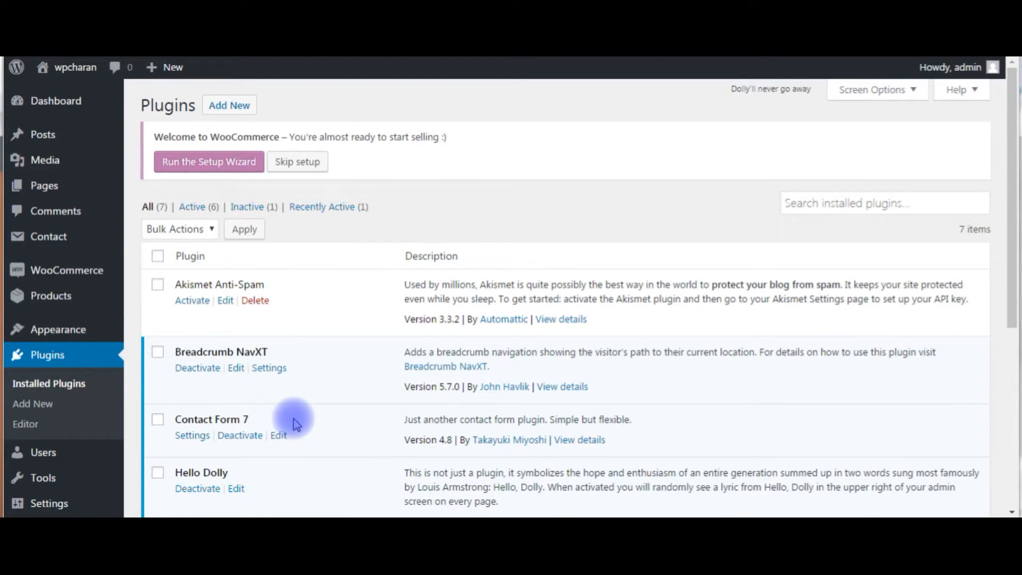
mouse_move(301, 417)
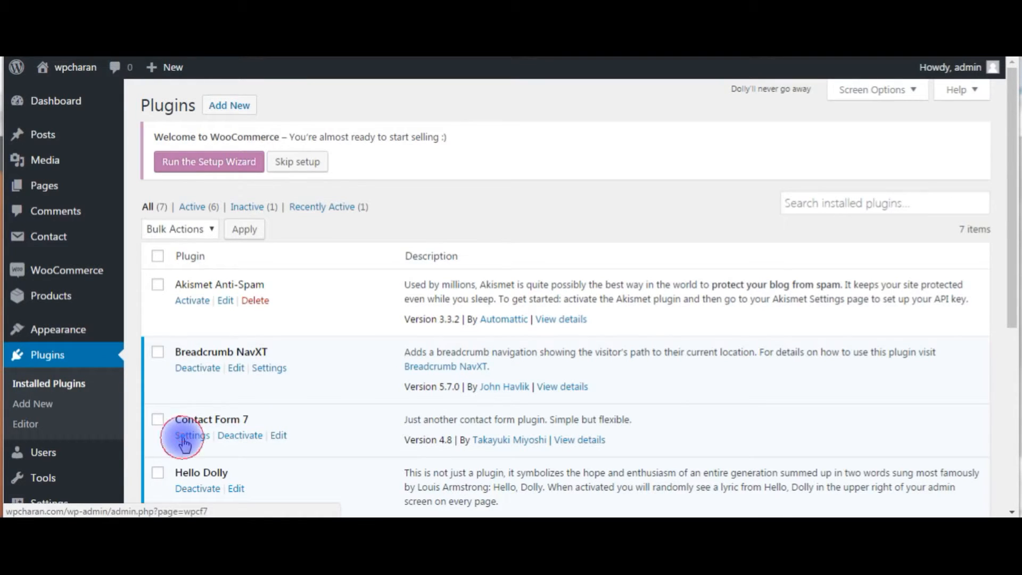
Via Contact Form 7 Settings, edit Contact form 1 to see its shortcode and template.
left_click(191, 435)
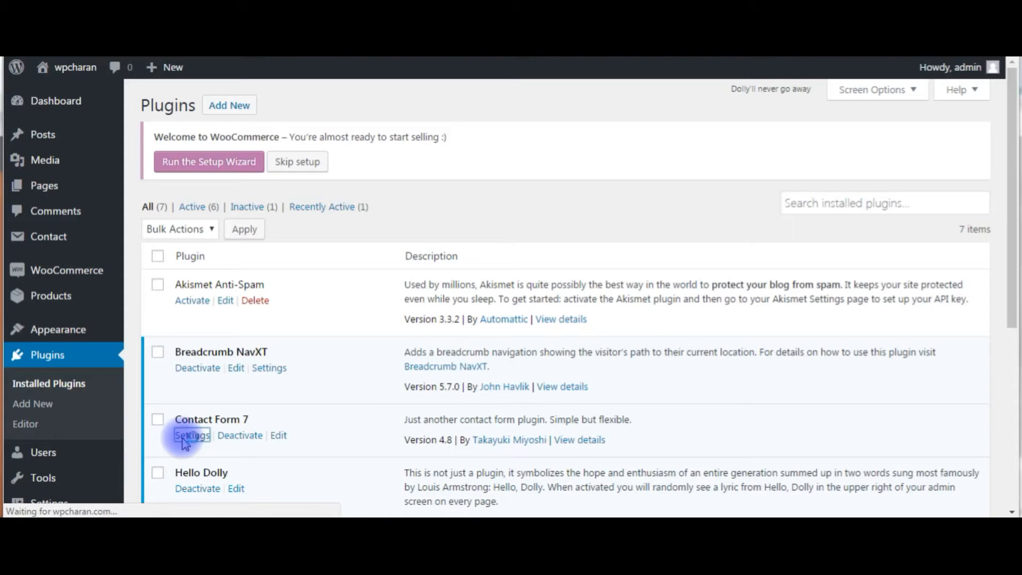
left_click(192, 434)
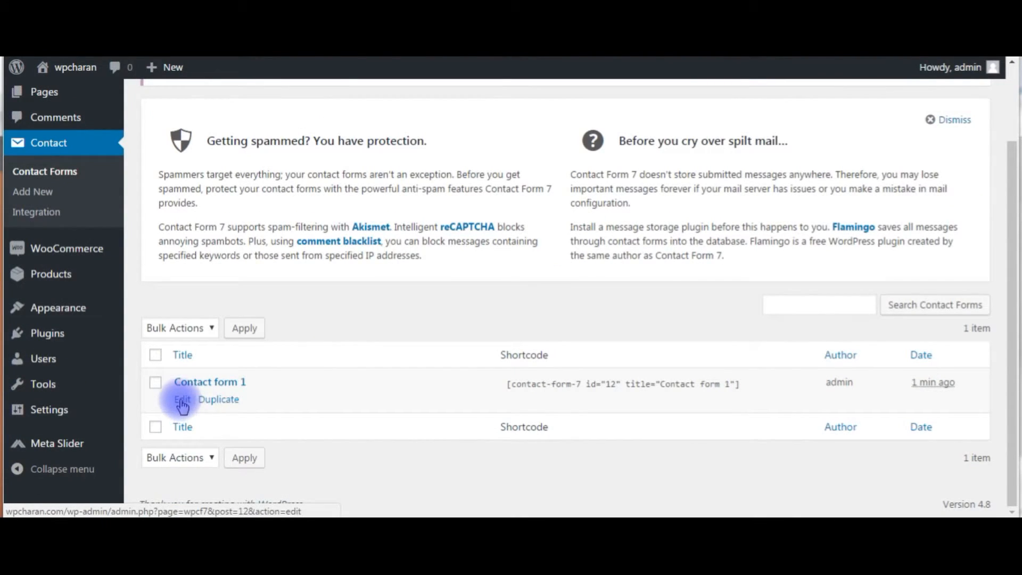
left_click(182, 399)
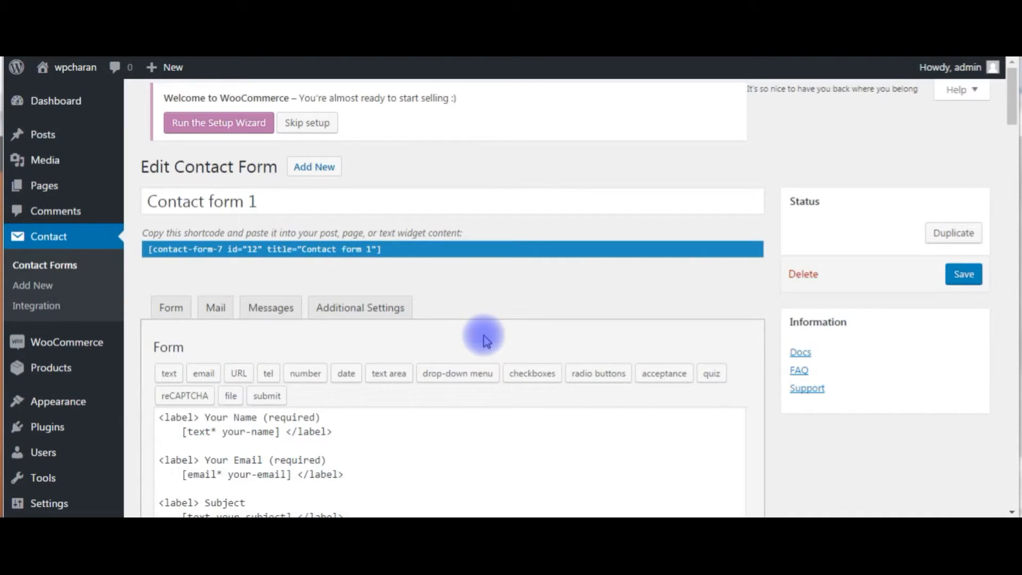
scroll("down", 3)
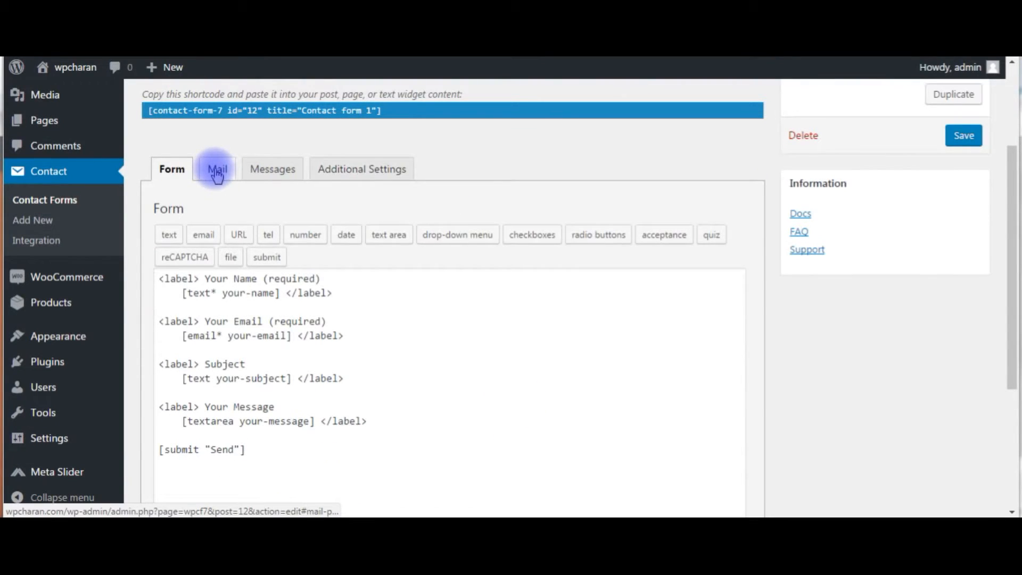
left_click(217, 169)
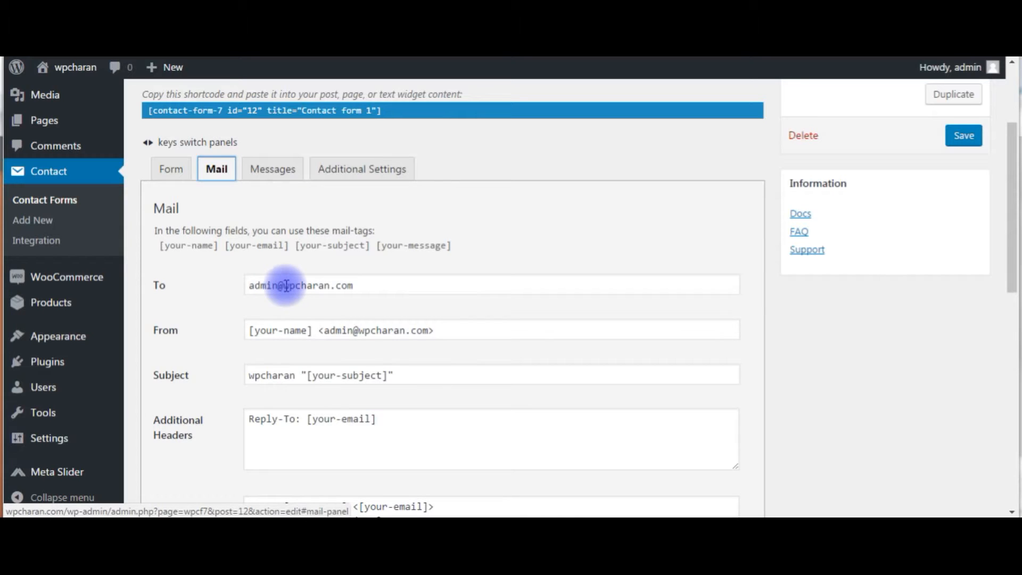
mouse_move(374, 289)
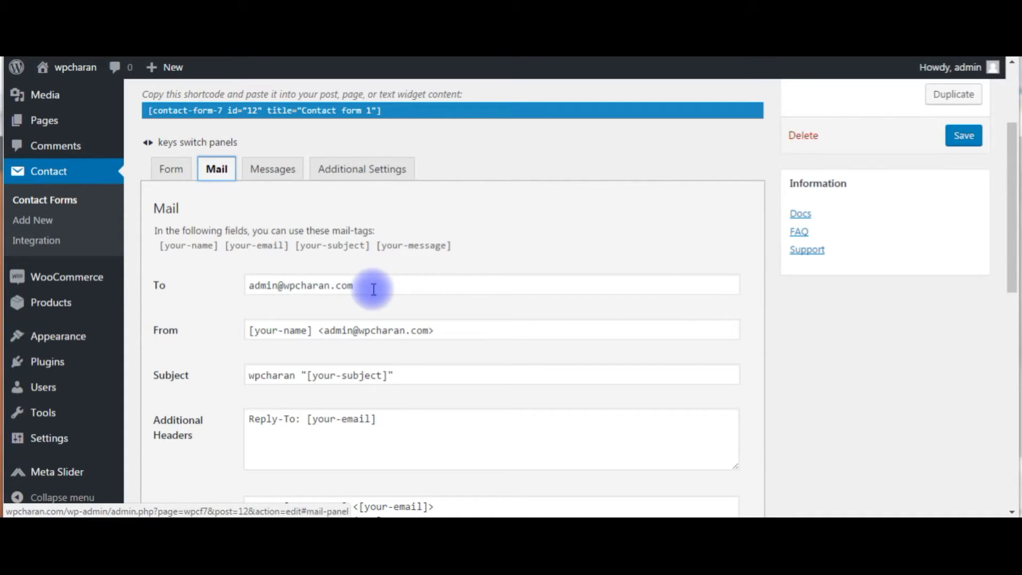
triple_click(300, 285)
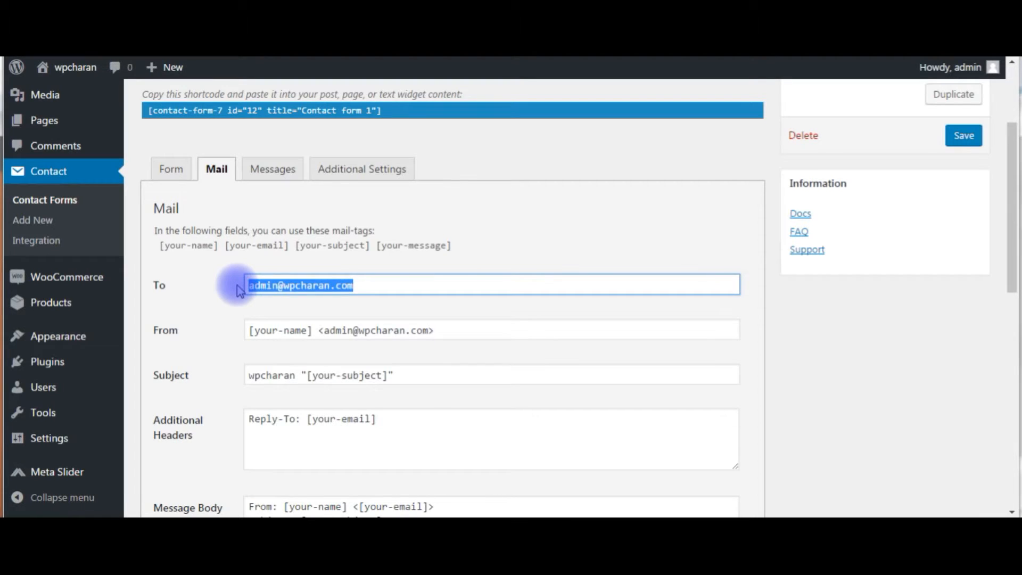
key("Delete")
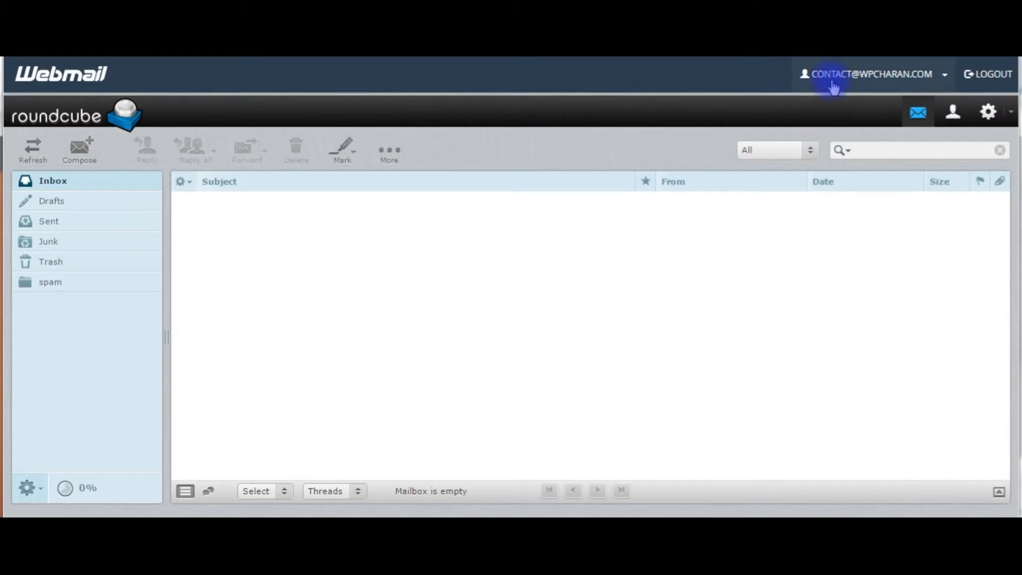
mouse_move(315, 182)
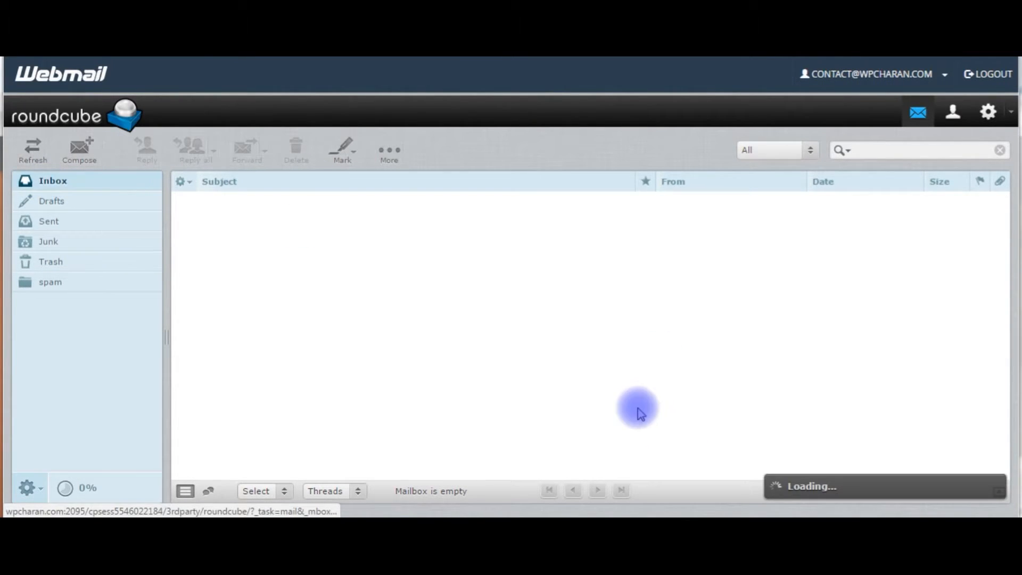
mouse_move(845, 121)
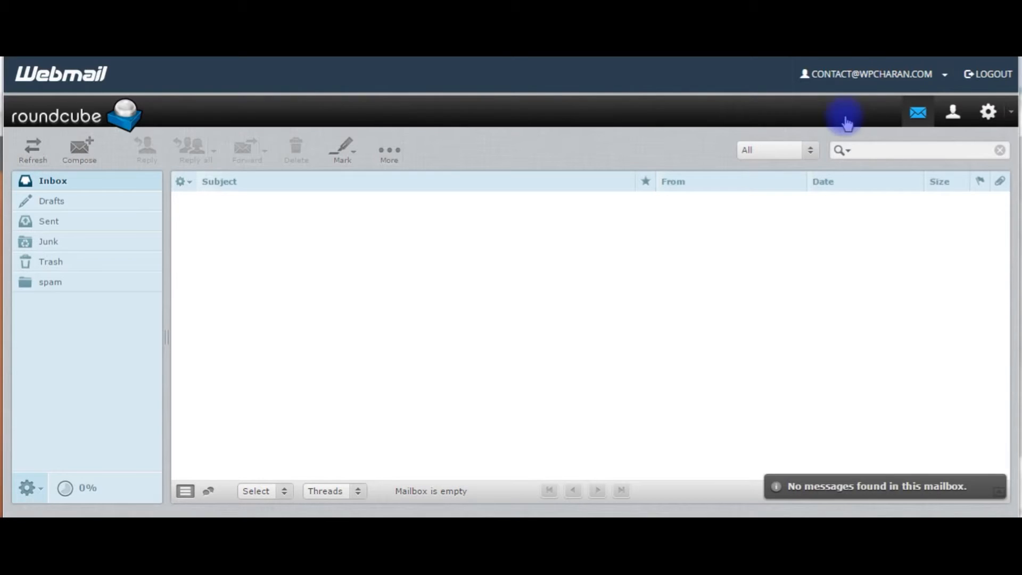
mouse_move(901, 83)
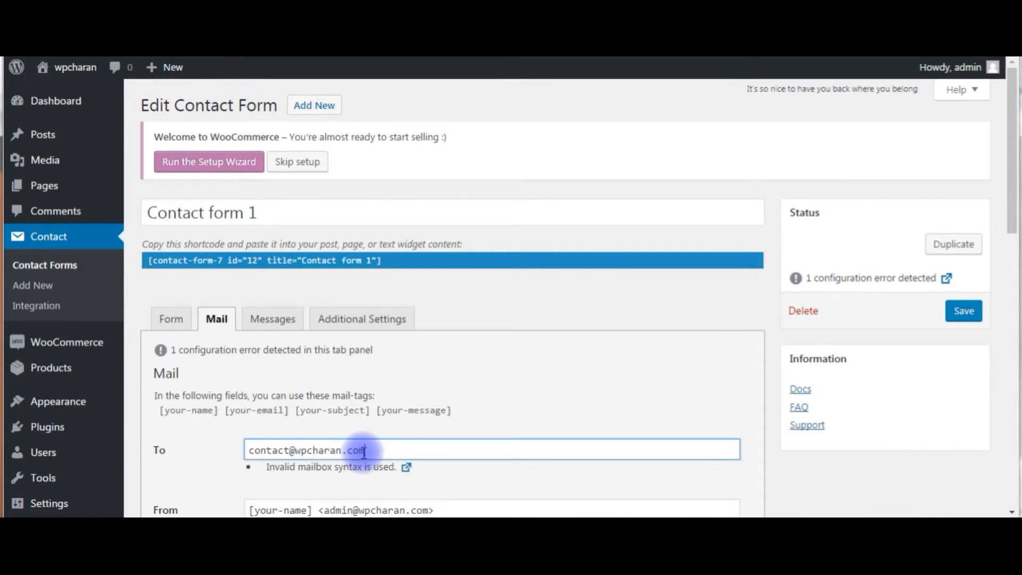
left_click(965, 311)
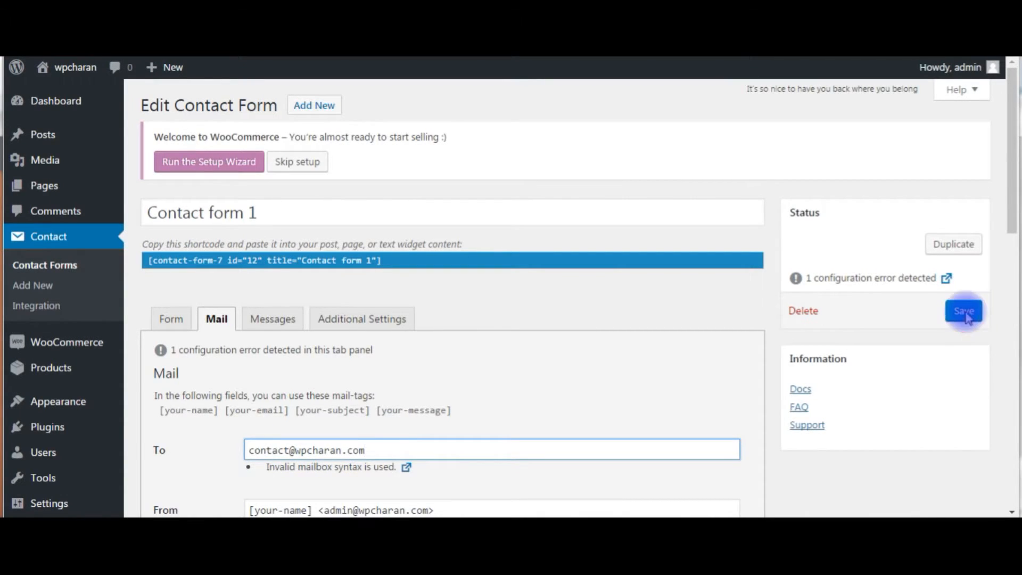
left_click(964, 310)
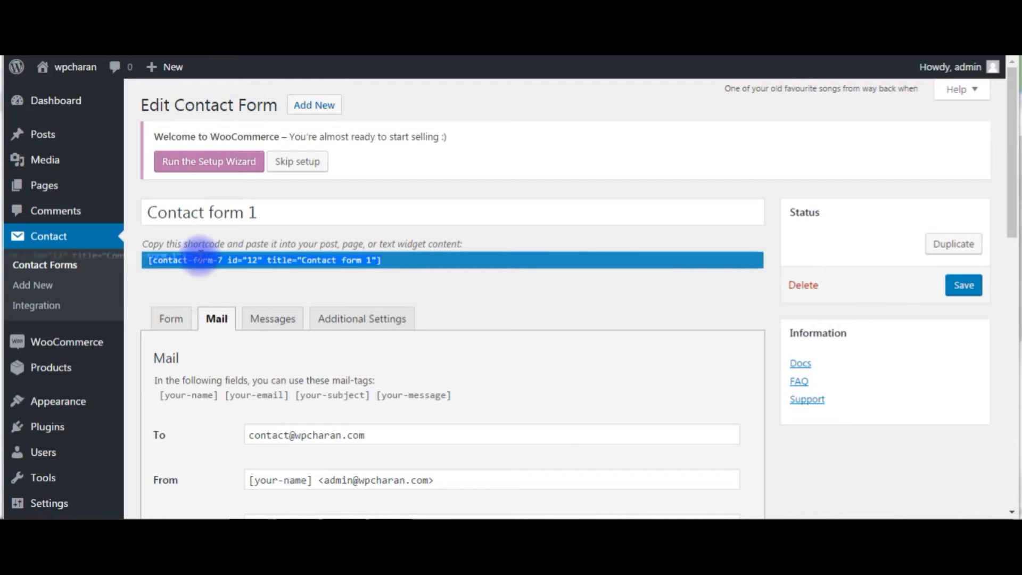
mouse_move(391, 269)
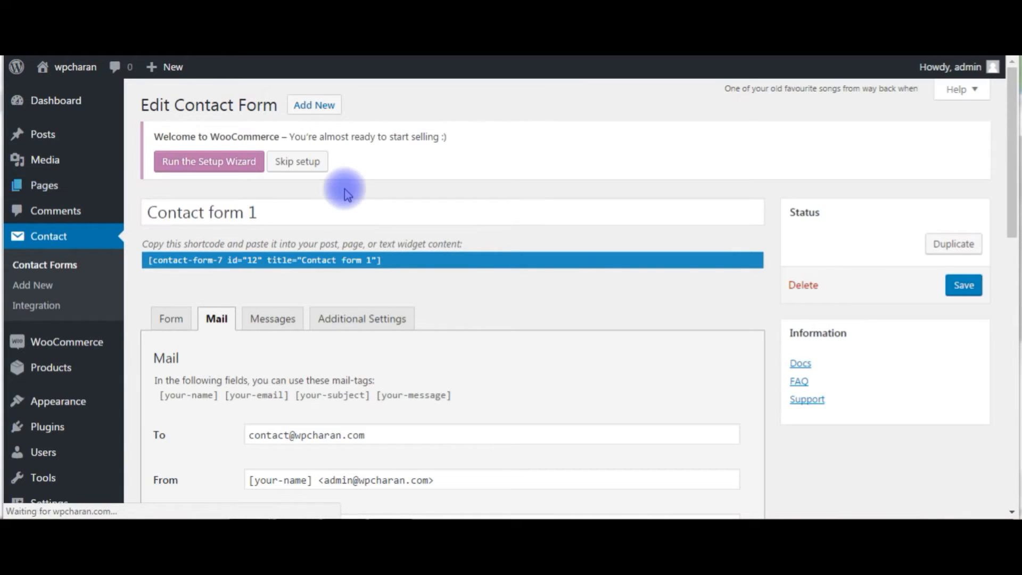
Show the WordPress Pages list with Contact Us, Home Page and Sample Page.
left_click(43, 185)
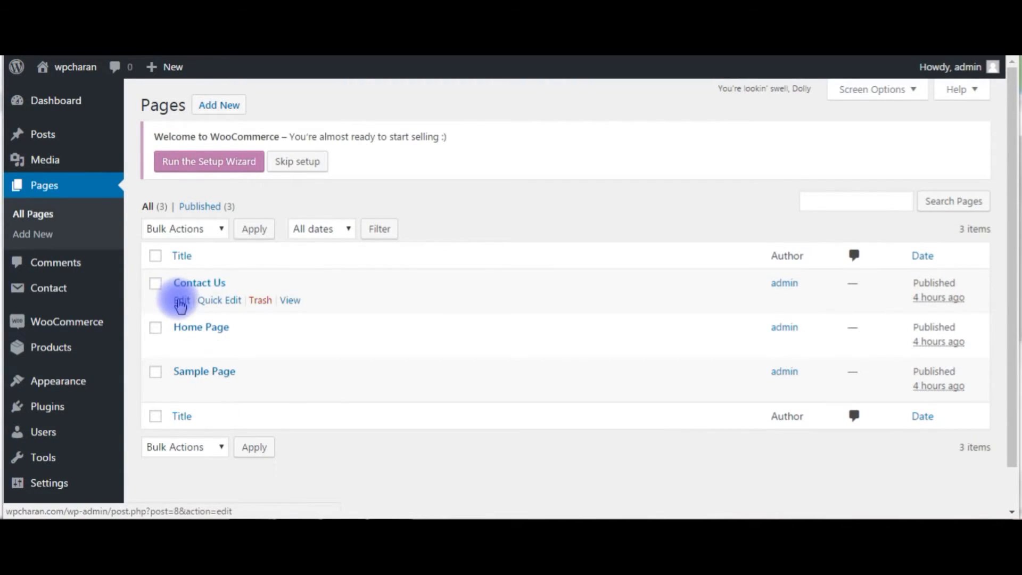
Add [contact-form-7 id="12" title="Contact form 1"] to the Contact Us page and update it.
left_click(181, 300)
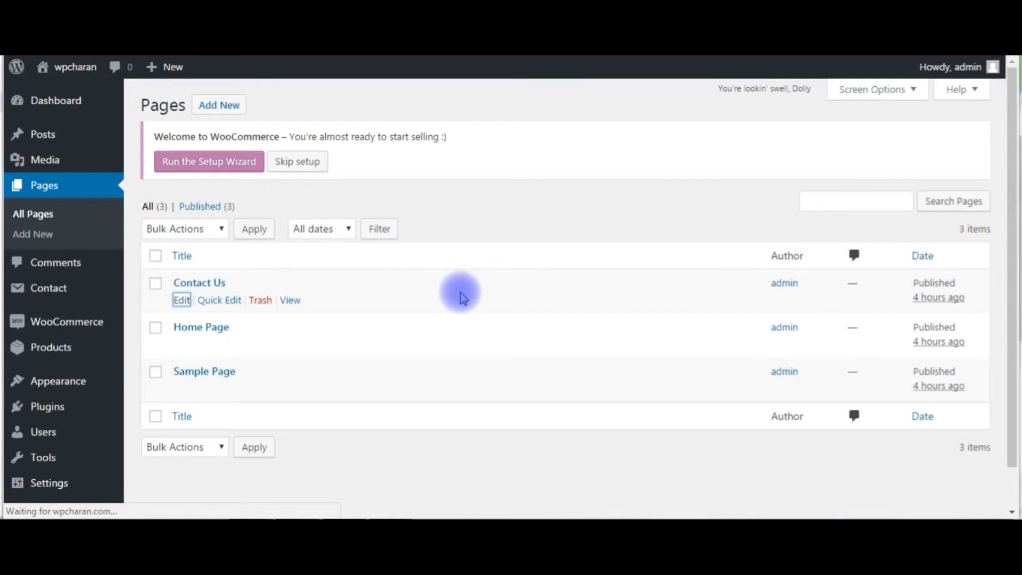
left_click(181, 300)
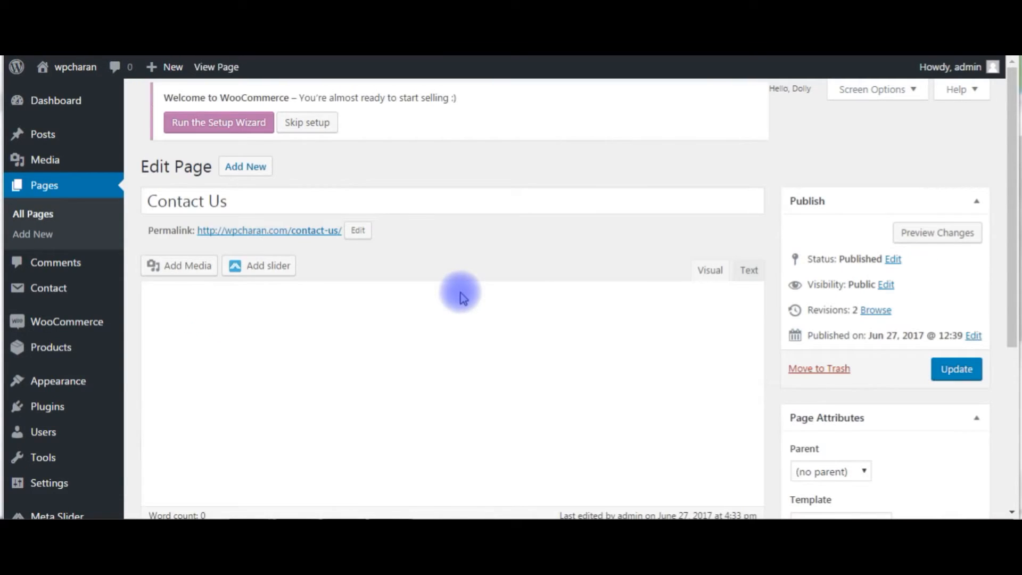
scroll("up", 3)
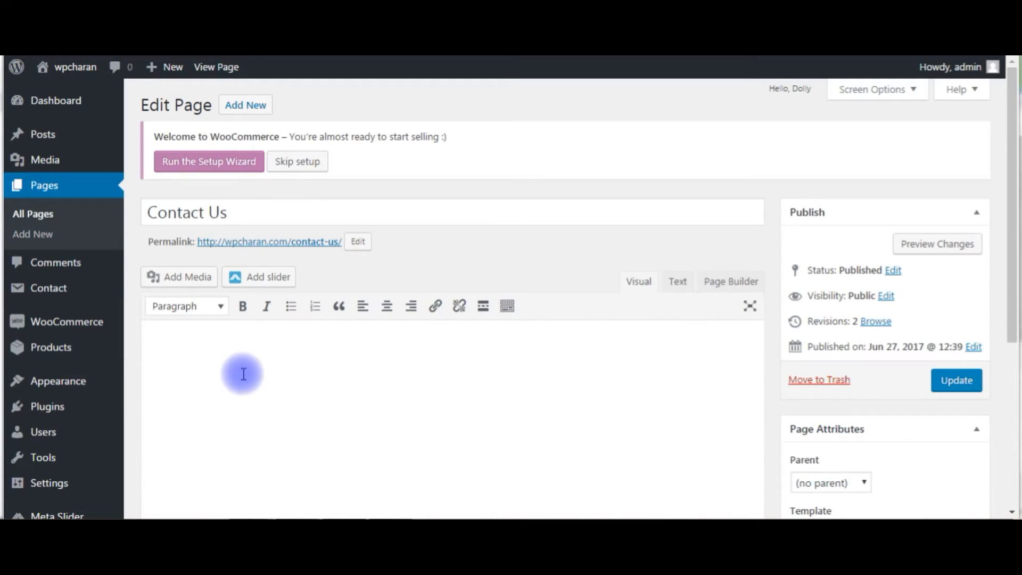
mouse_move(194, 350)
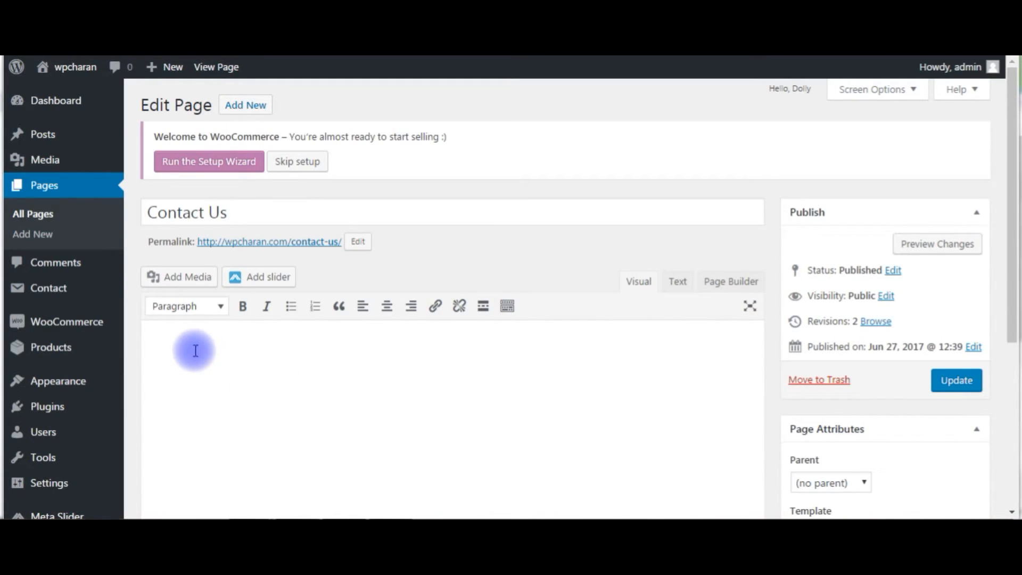
mouse_move(364, 353)
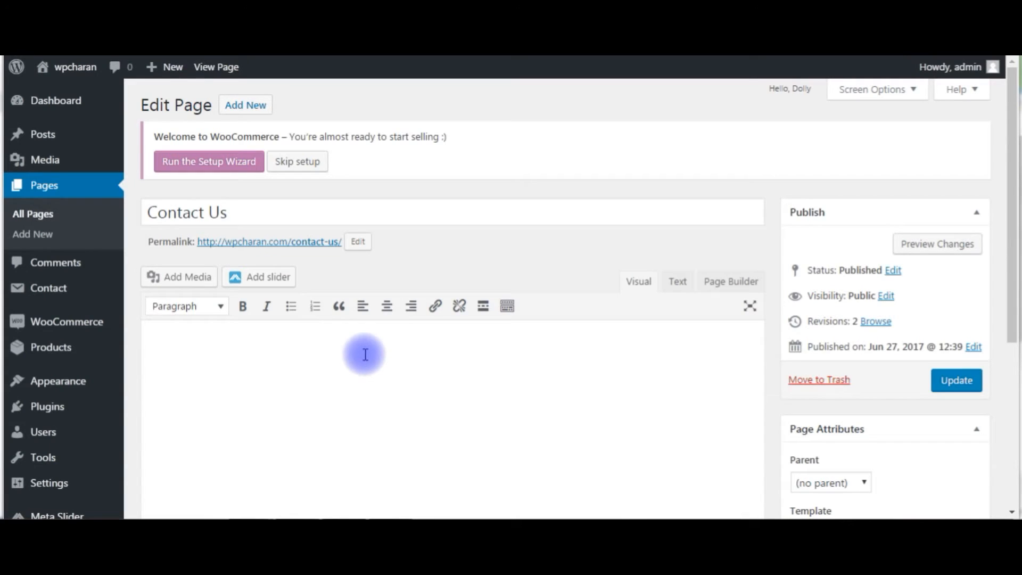
type("[contact-form-7 id=\"12\" title=\"Contact form 1\"]")
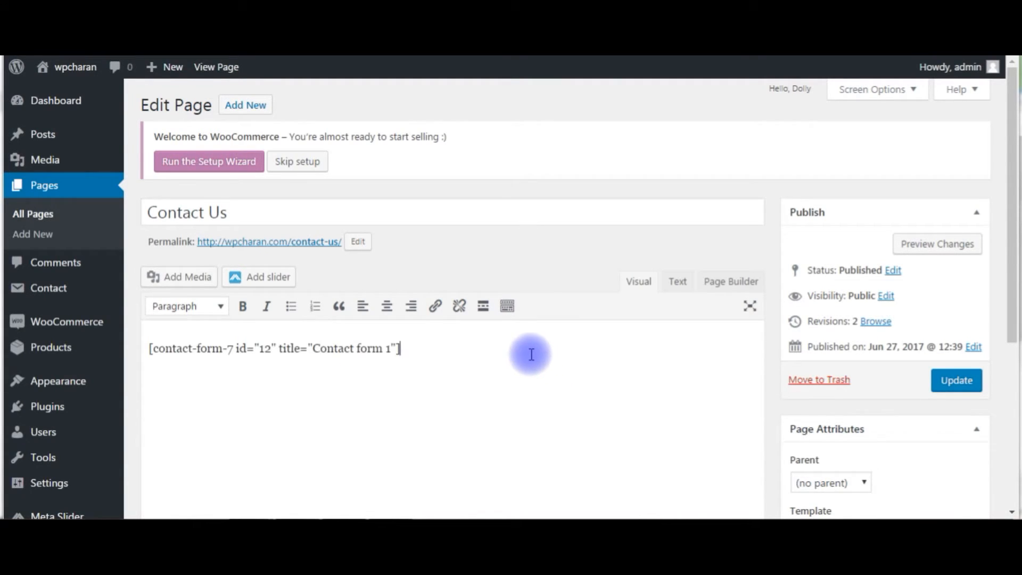
mouse_move(315, 362)
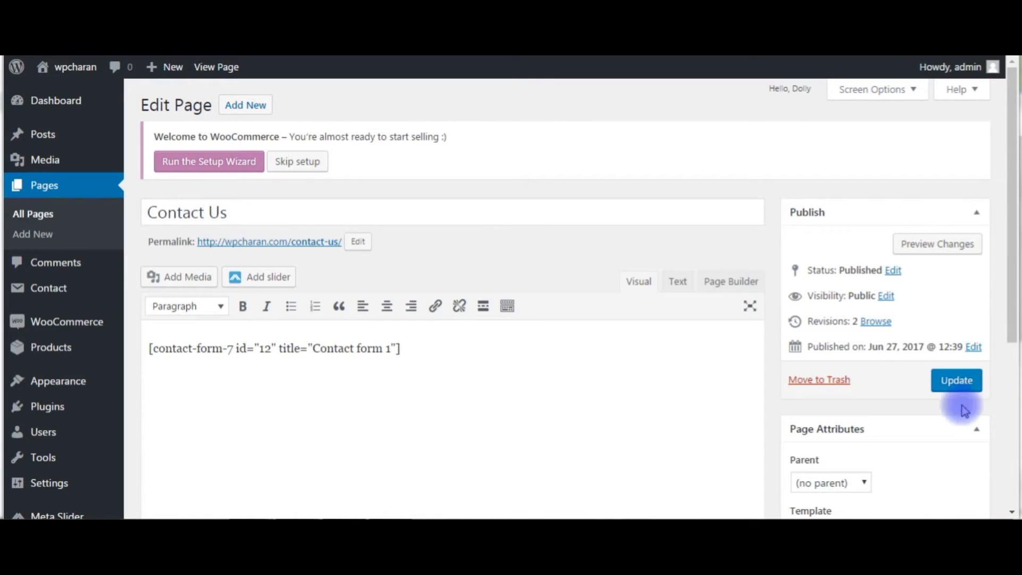
left_click(956, 380)
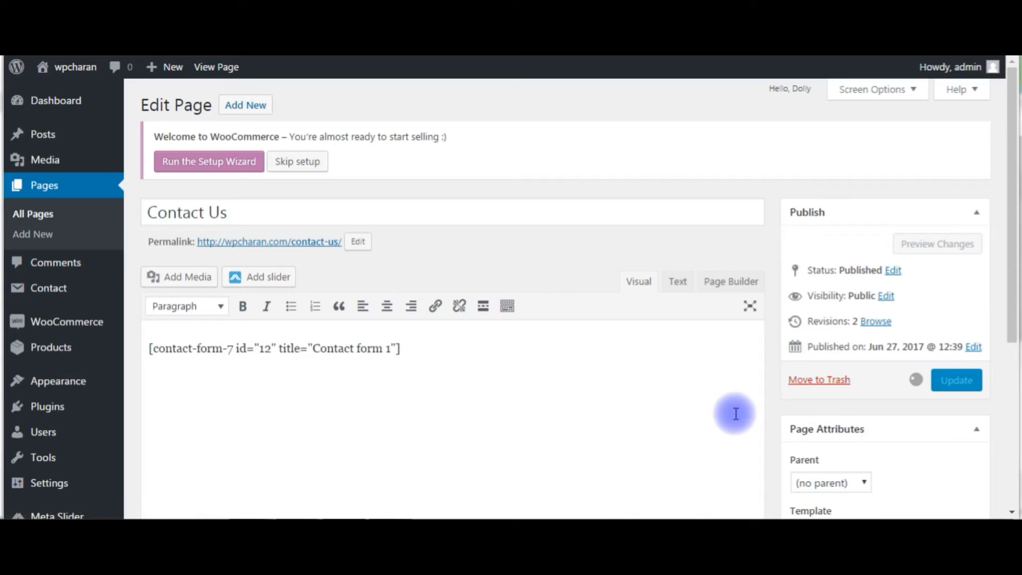
left_click(956, 379)
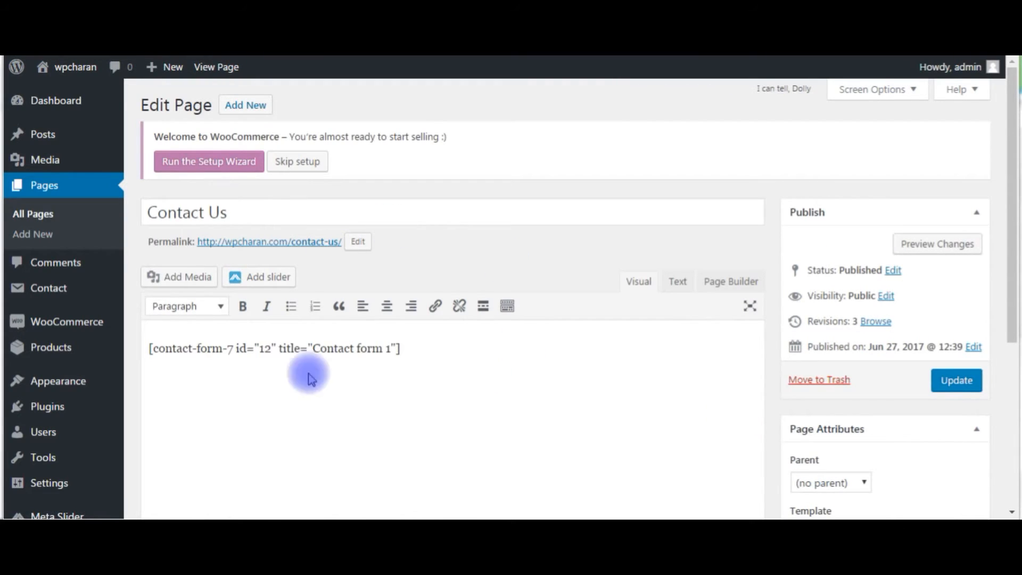
mouse_move(414, 424)
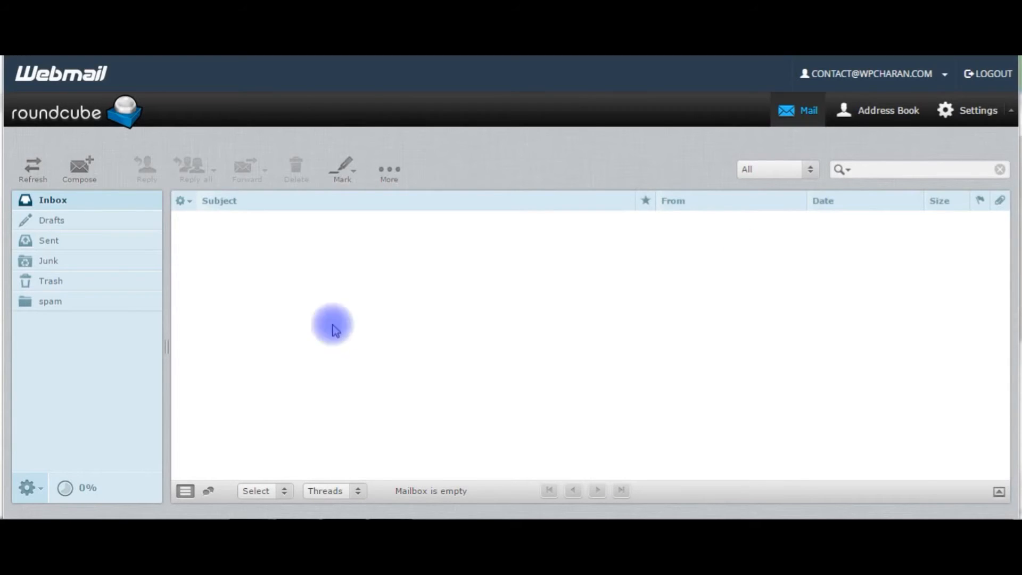
mouse_move(898, 85)
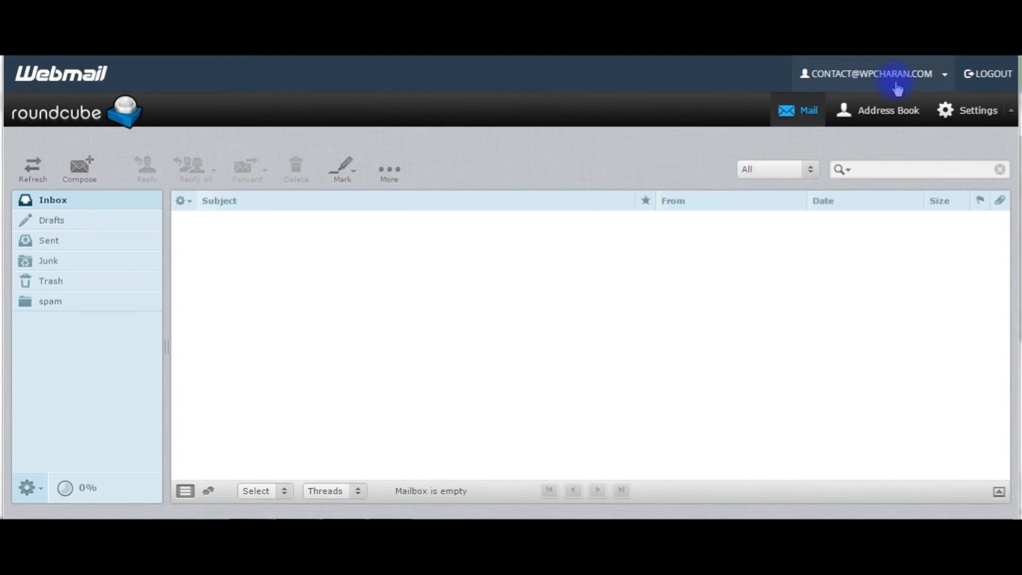
mouse_move(455, 215)
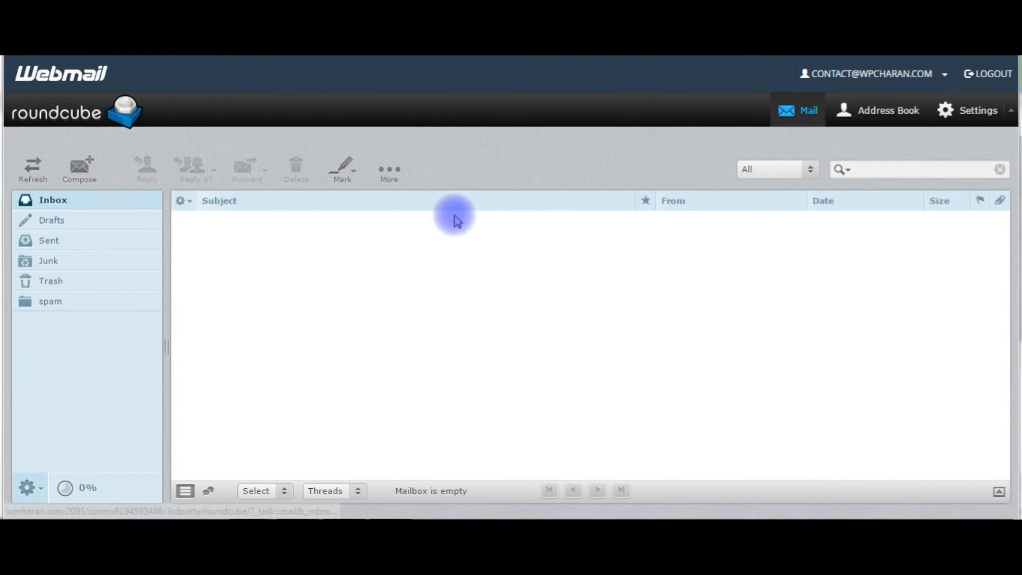
mouse_move(573, 301)
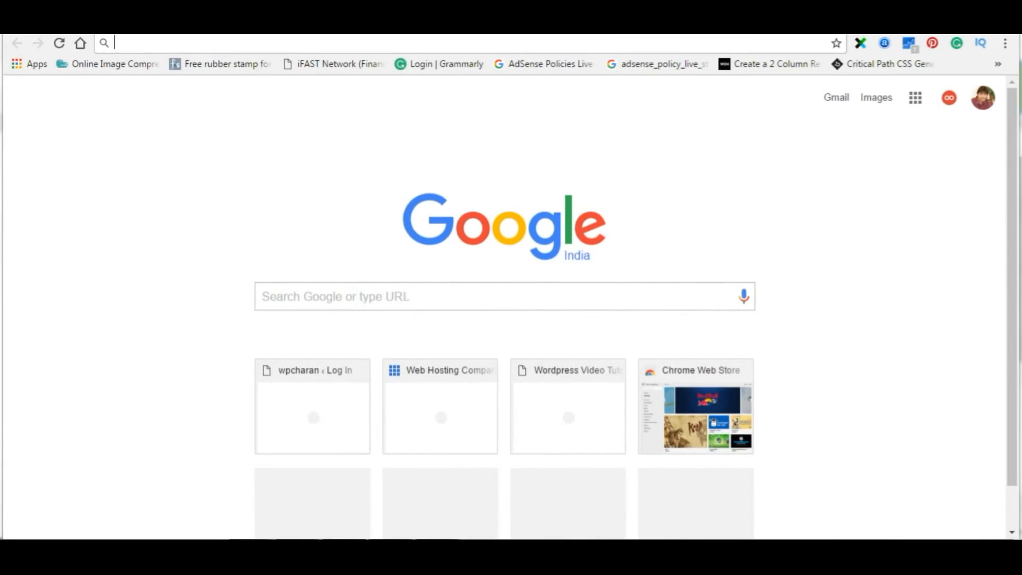
mouse_move(326, 44)
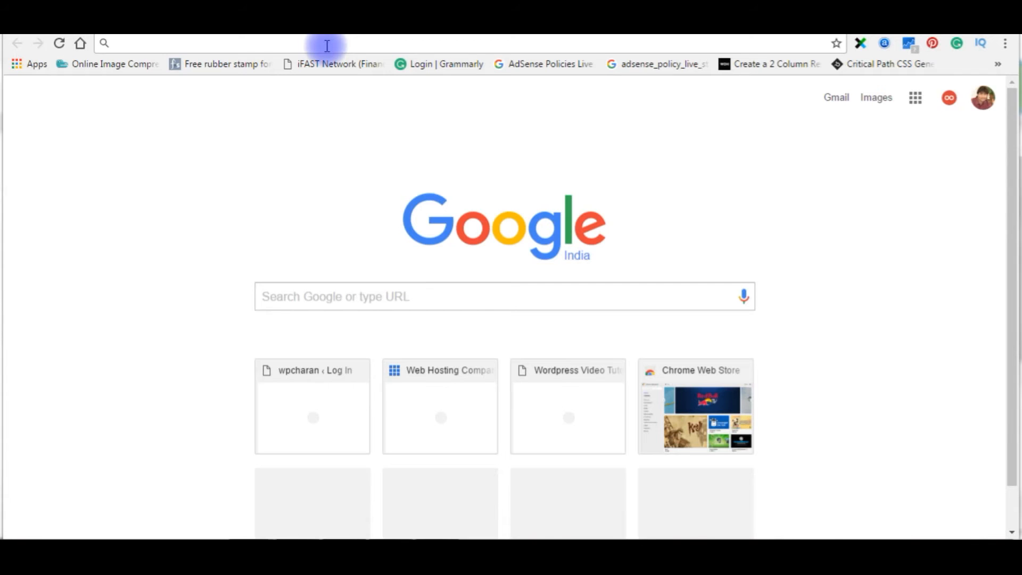
Load wpcharan.com in a new tab and go to its Contact Us page.
type("wpcharan.com")
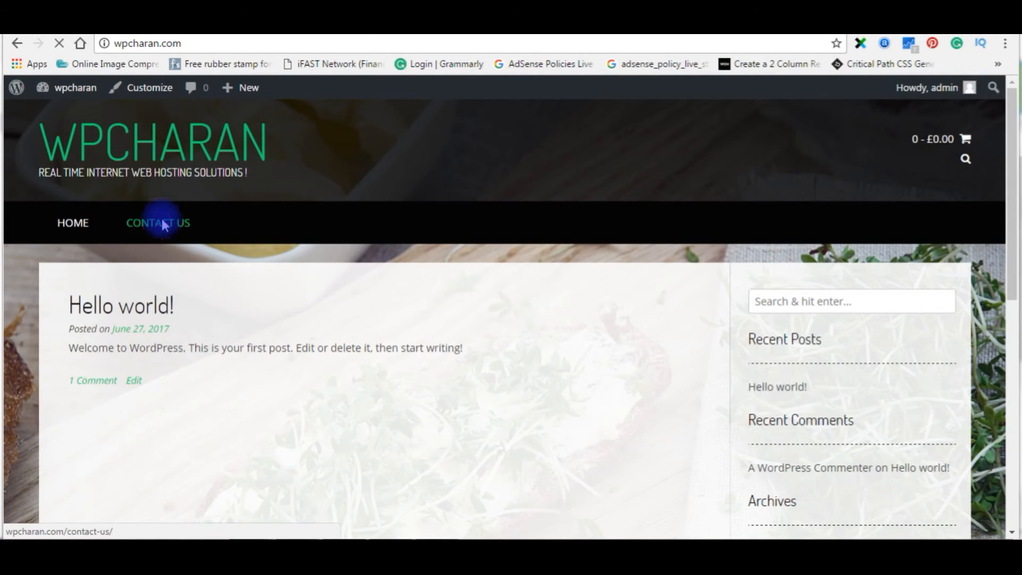
left_click(157, 223)
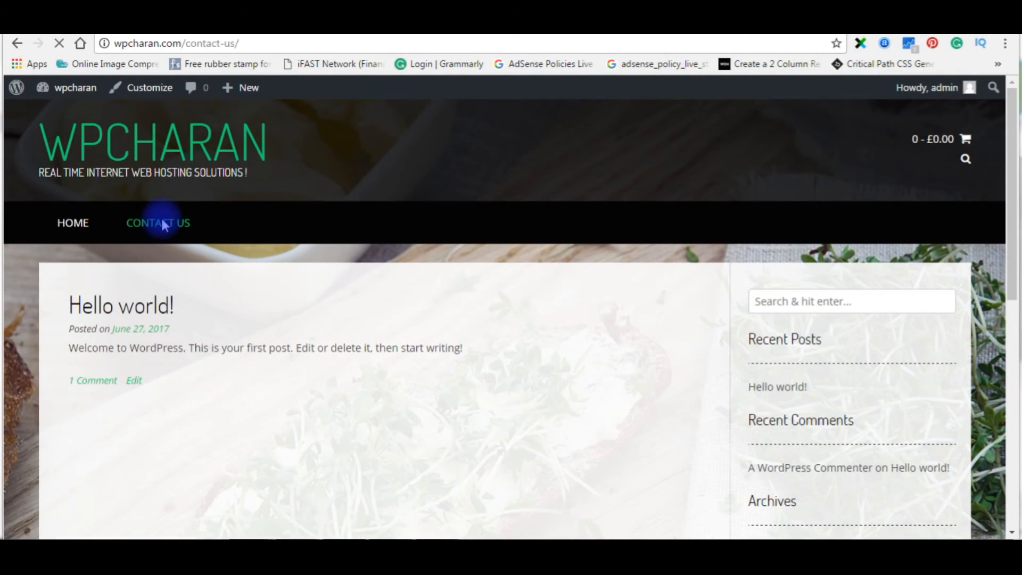
Send a test message from peter with a gmail address and body 'this is test mail !' via the form.
left_click(157, 223)
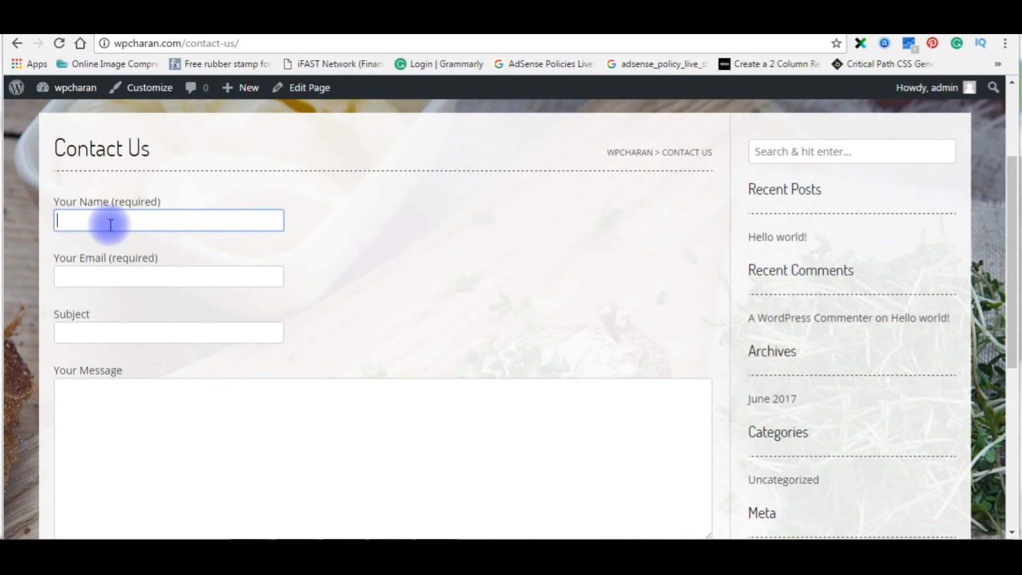
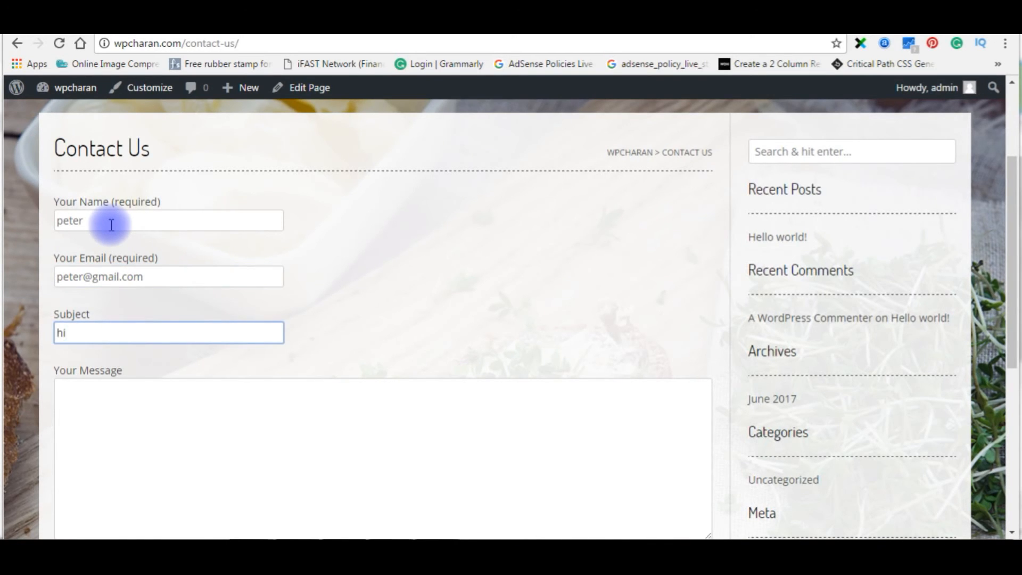
type("this")
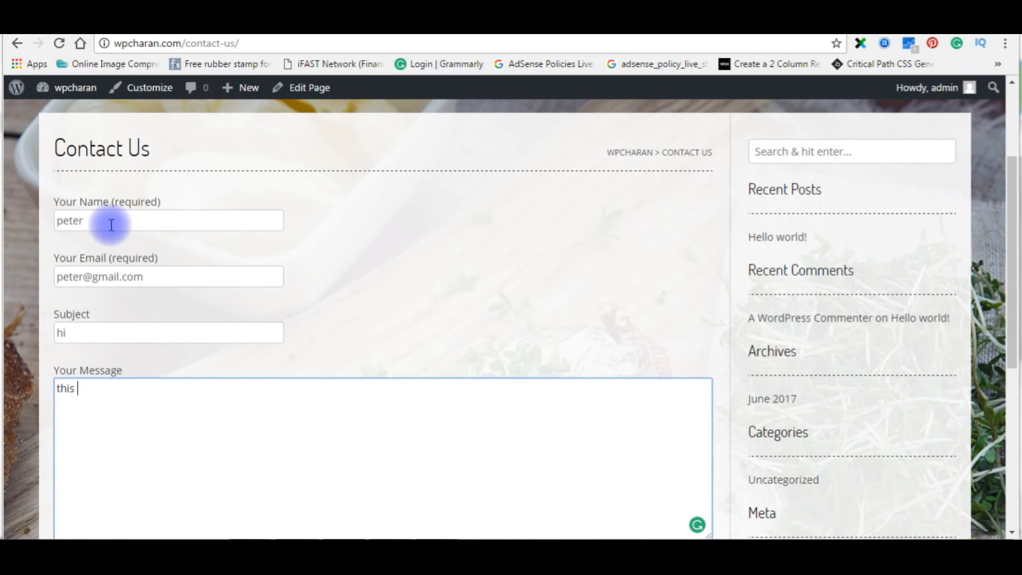
type("is test mail !")
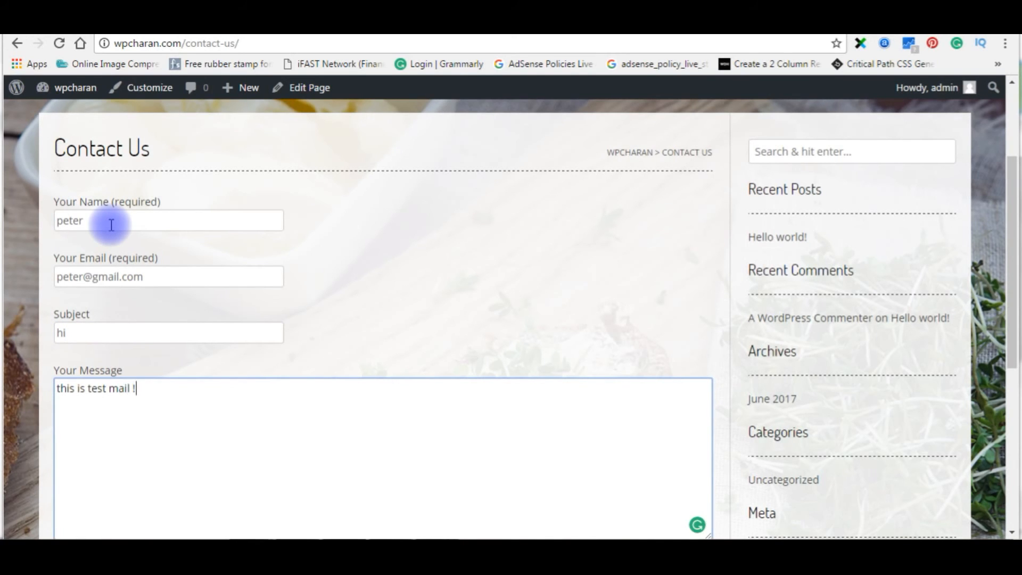
scroll("down", 3)
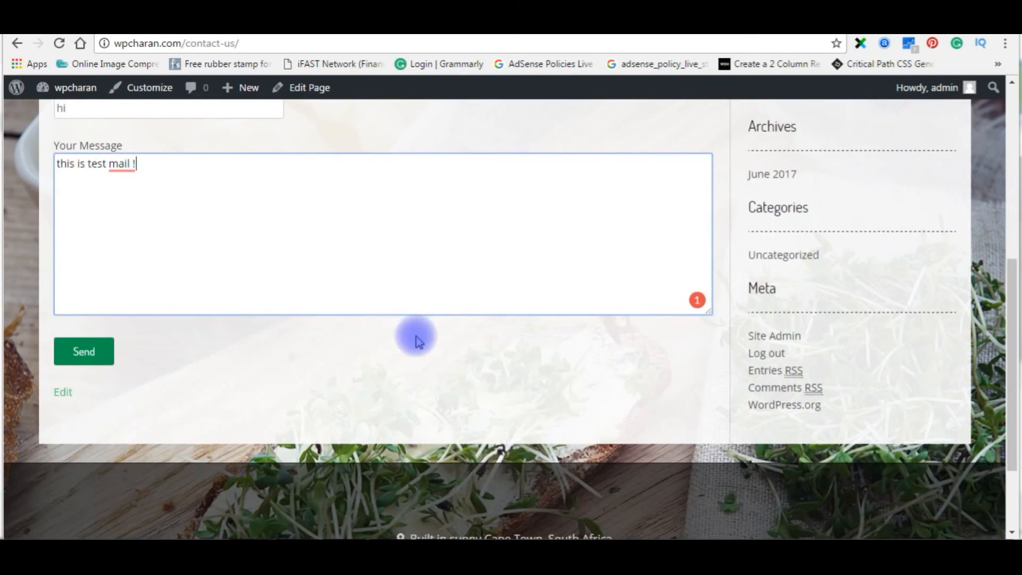
left_click(83, 352)
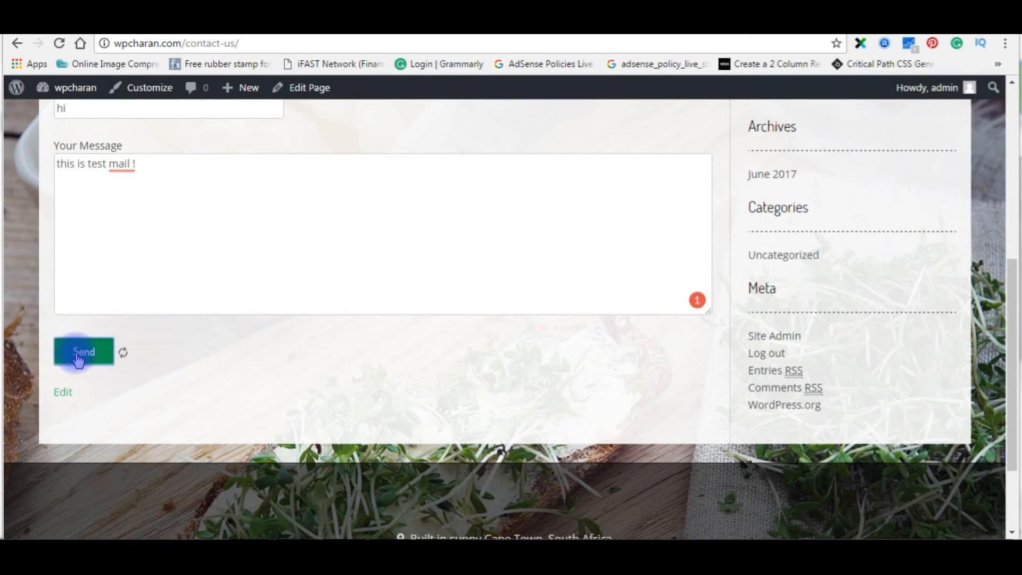
left_click(83, 351)
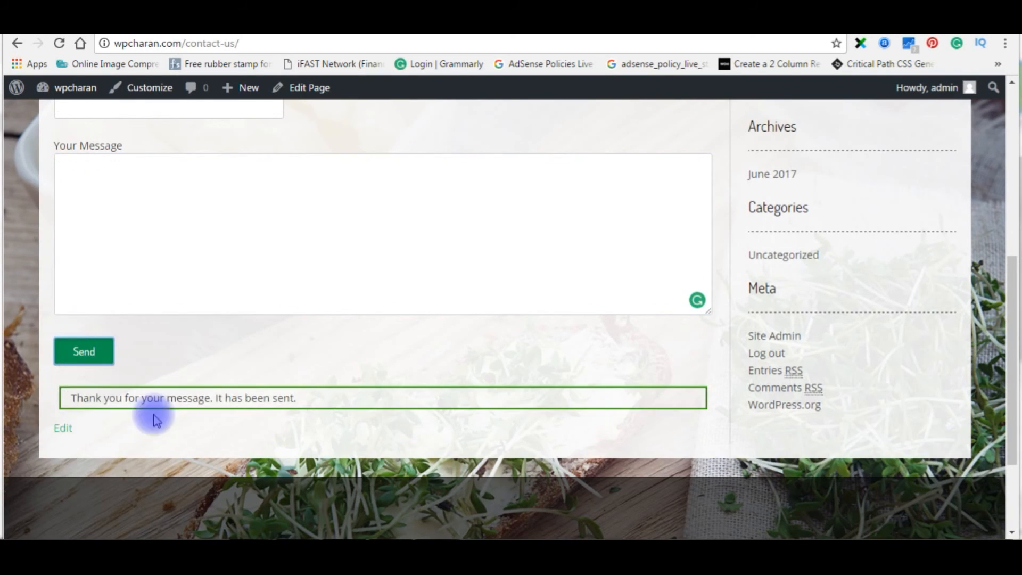
mouse_move(225, 401)
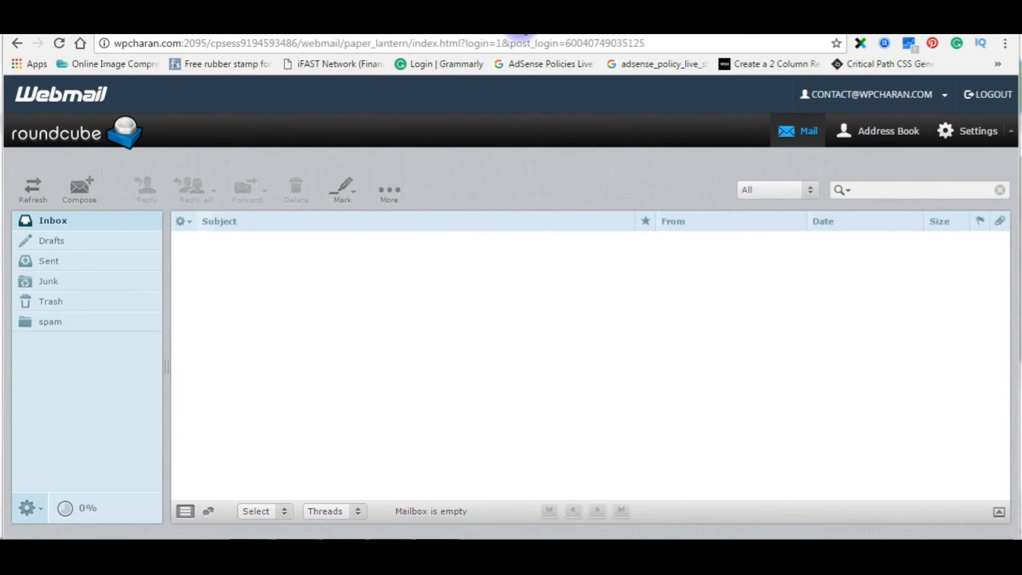
mouse_move(184, 108)
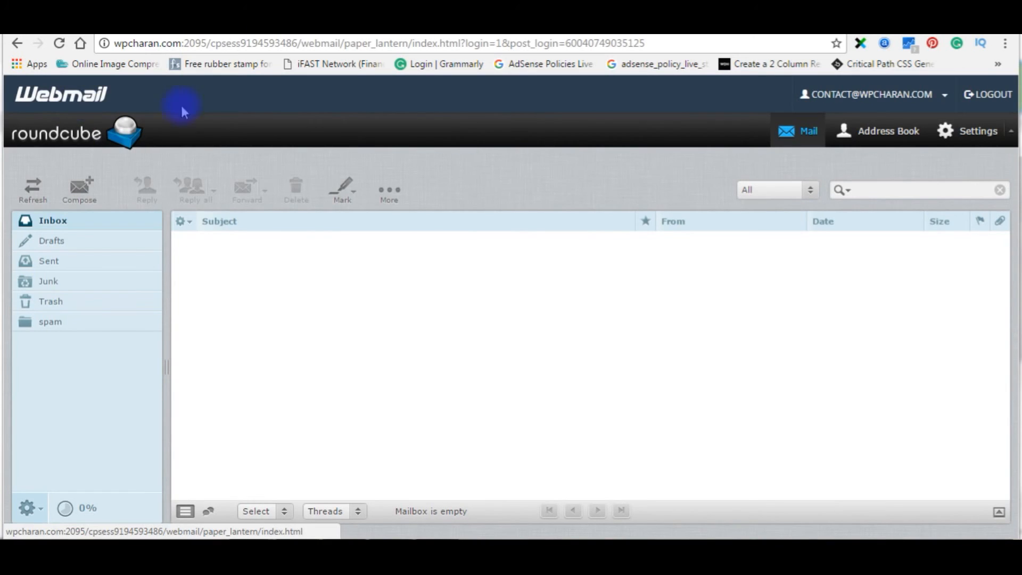
Refresh the contact@ inbox and read the newly arrived 'hi' message from peter.
left_click(53, 220)
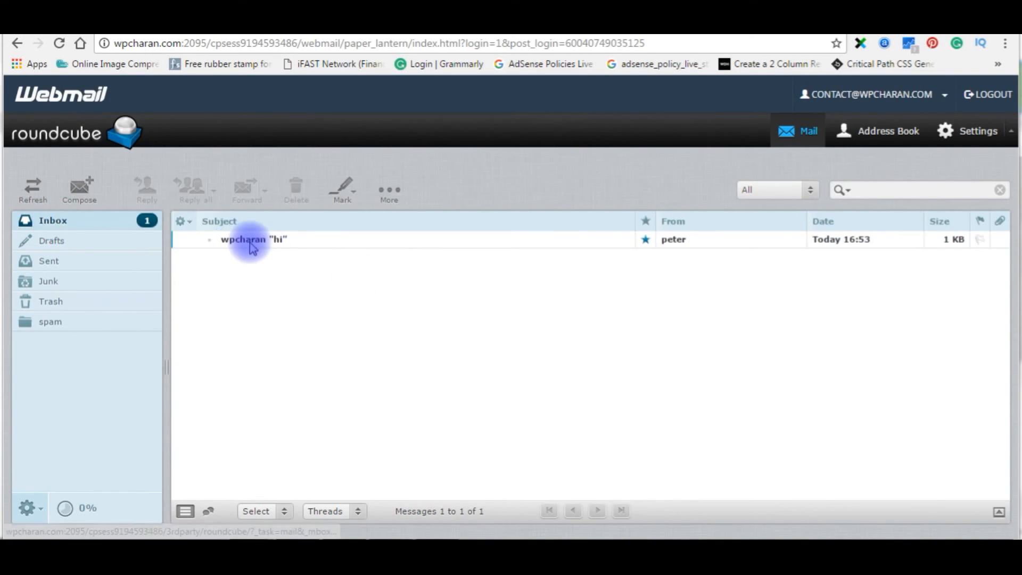
mouse_move(342, 248)
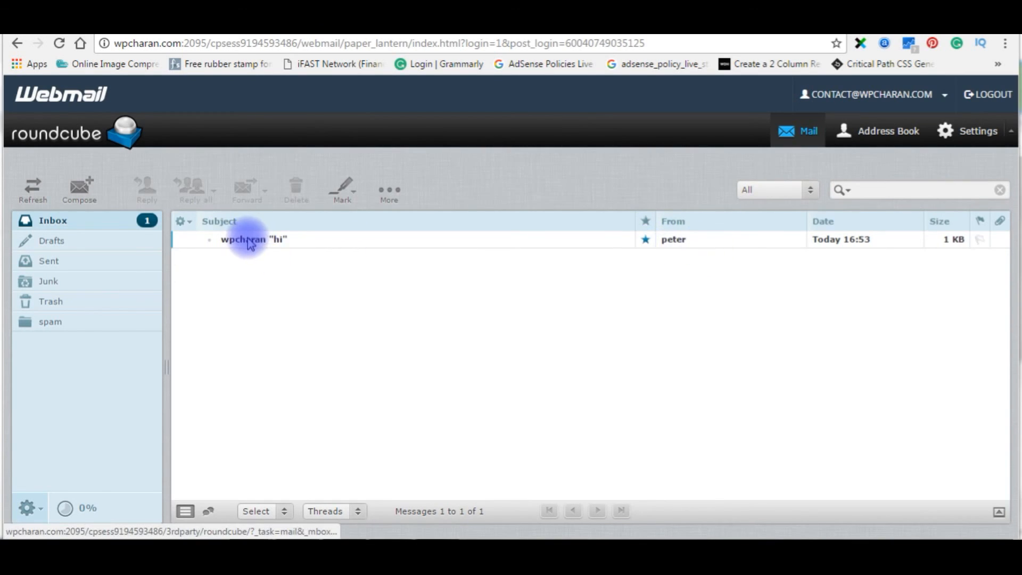
left_click(253, 238)
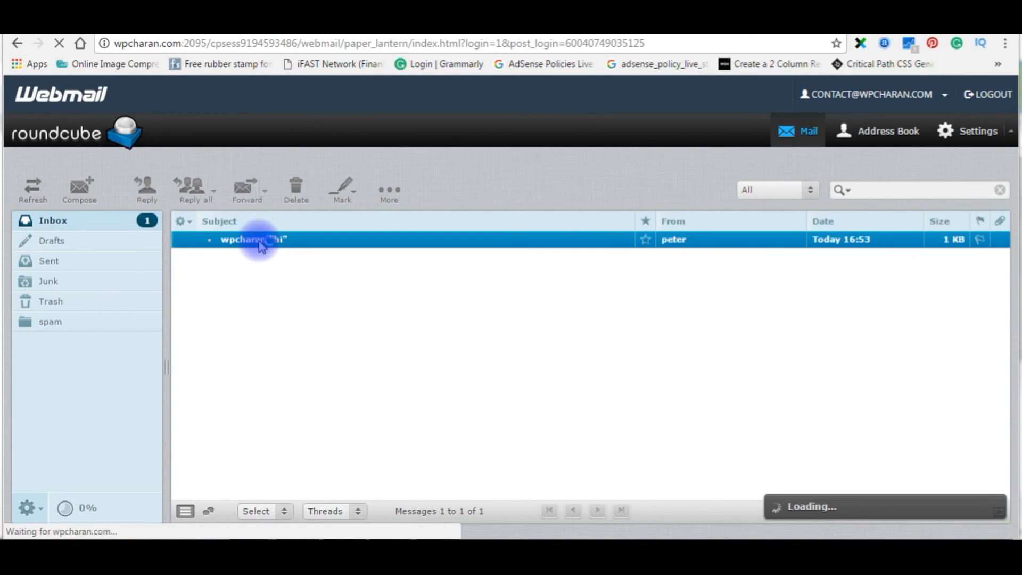
left_click(254, 240)
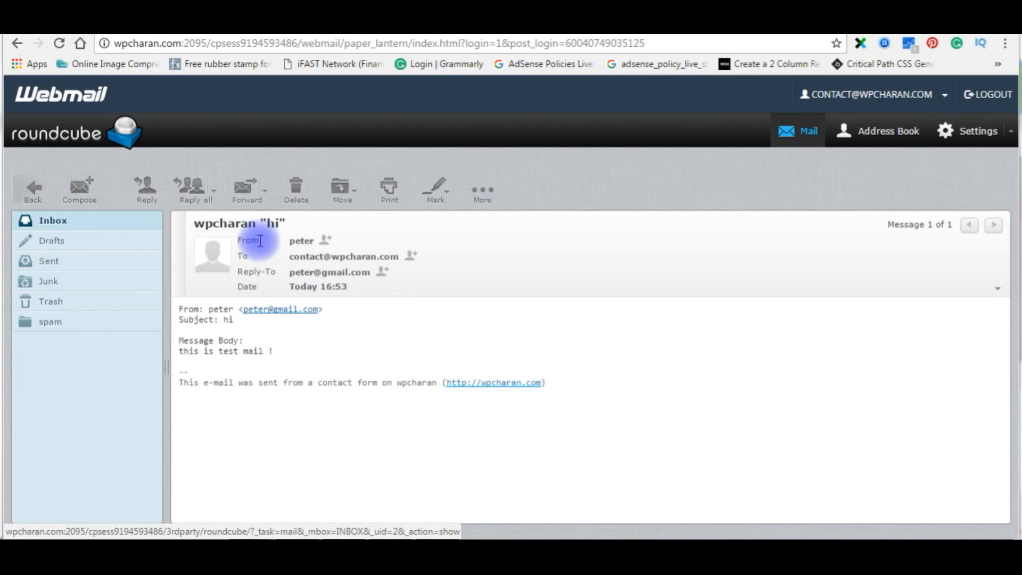